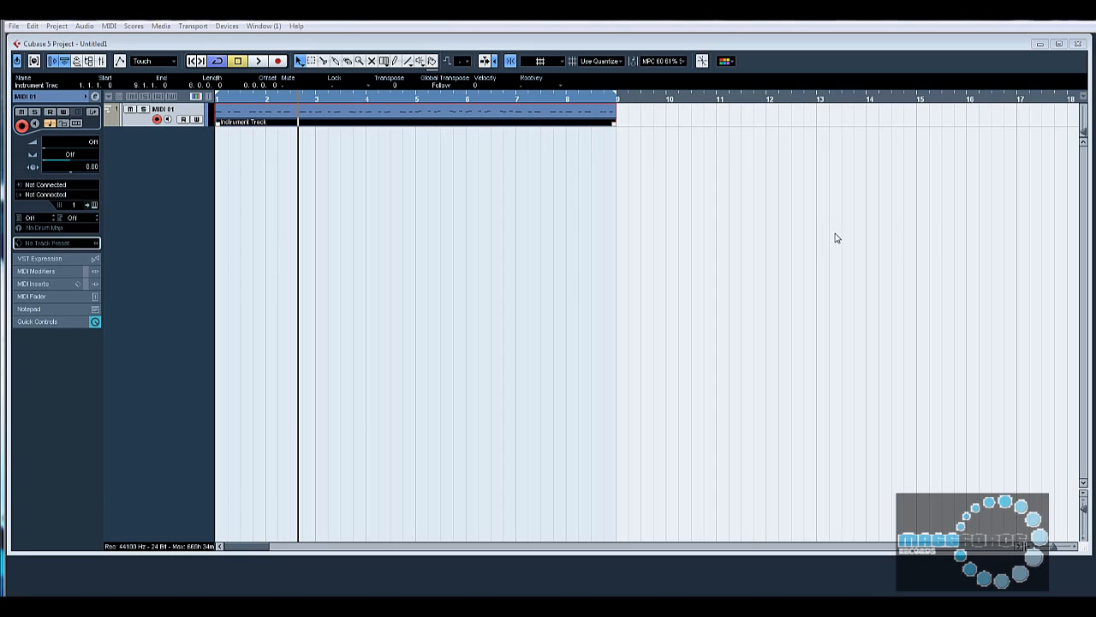
{"action": "mouse_move", "coordinate": [376, 180]}
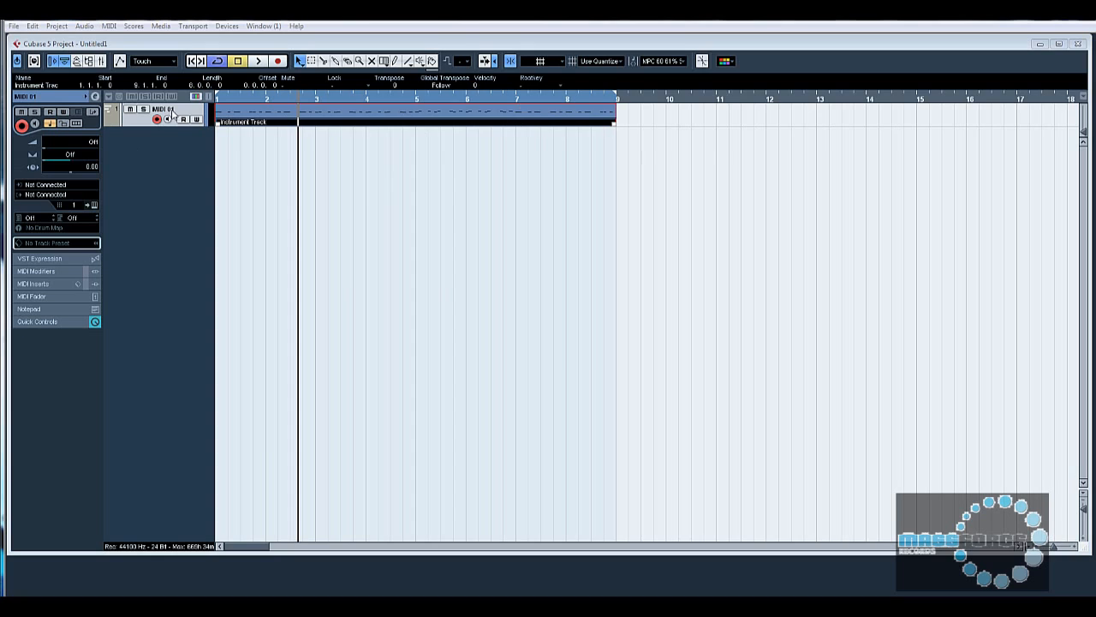
{"action": "mouse_move", "coordinate": [414, 108]}
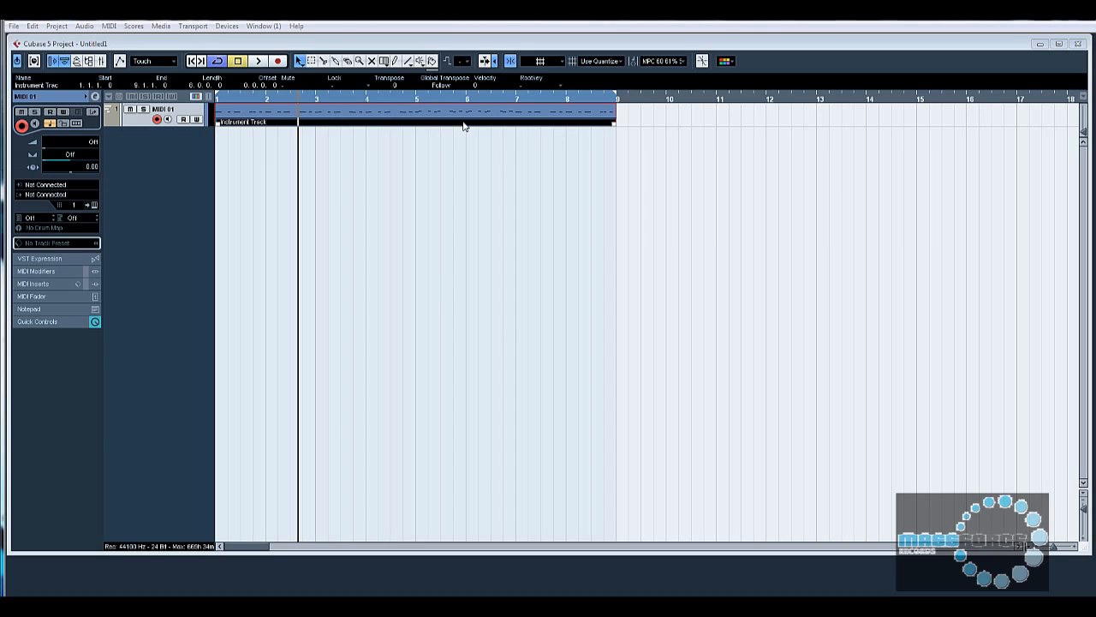
{"action": "mouse_move", "coordinate": [514, 101]}
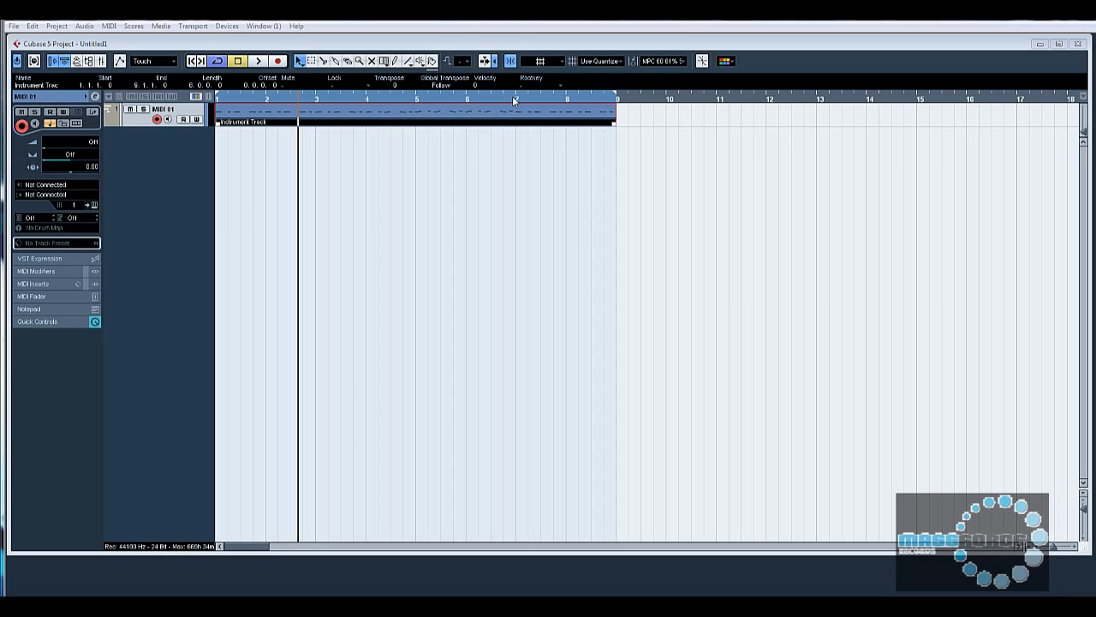
{"action": "mouse_move", "coordinate": [324, 178]}
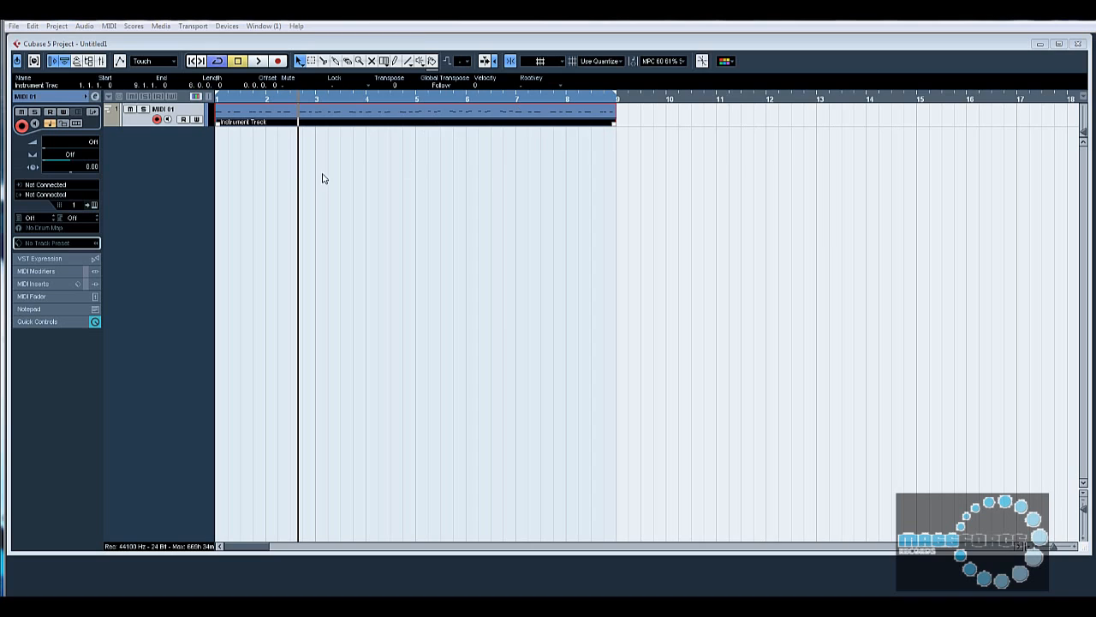
{"action": "mouse_move", "coordinate": [116, 119]}
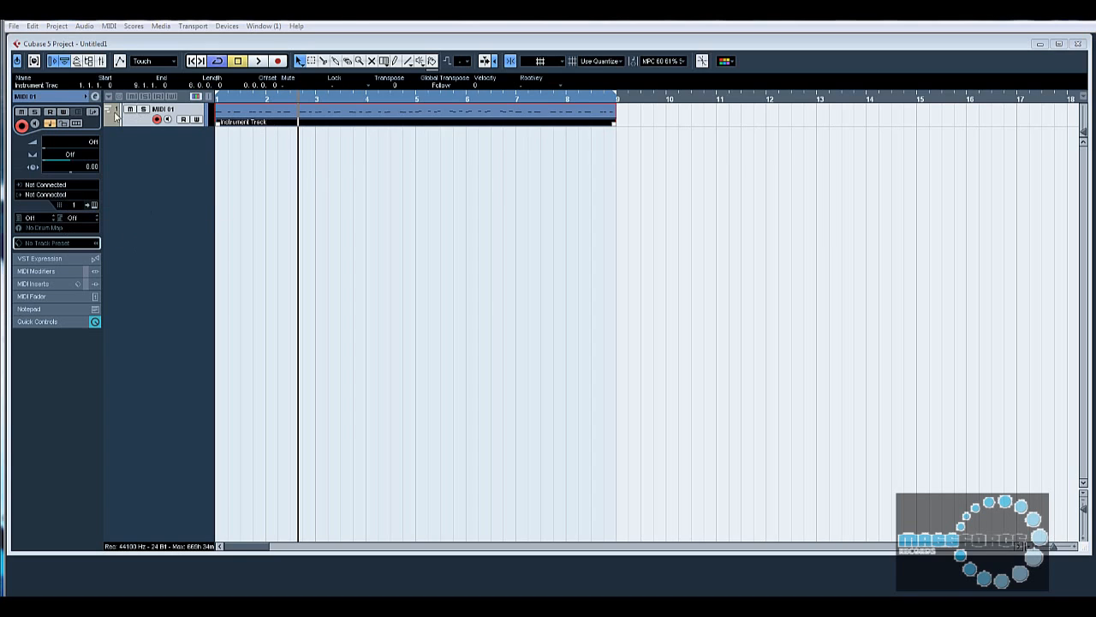
{"action": "mouse_move", "coordinate": [53, 204]}
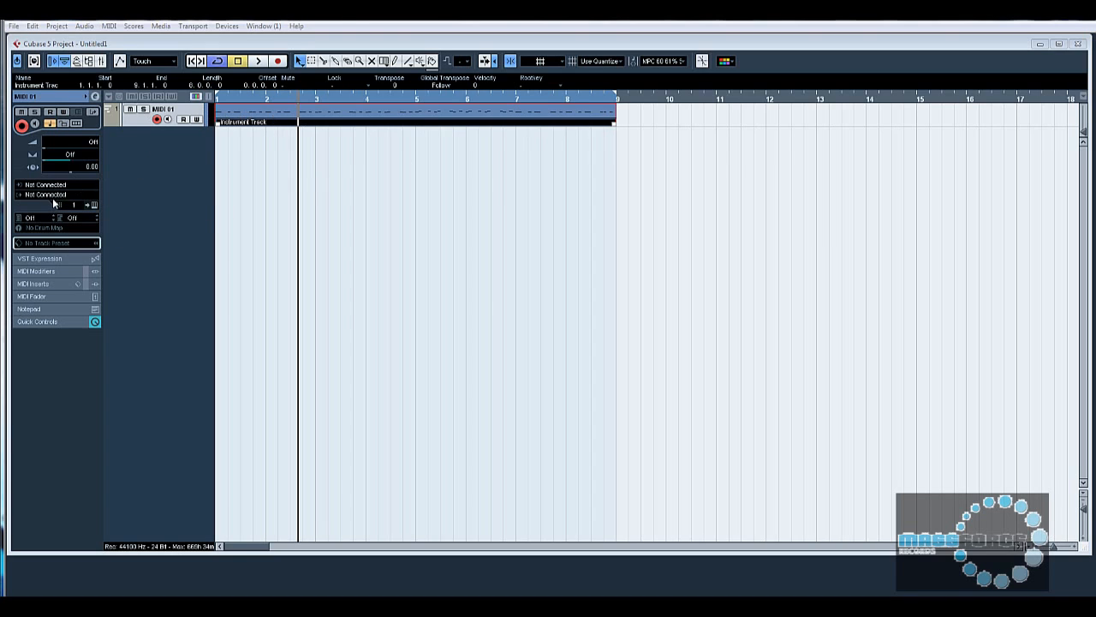
{"action": "mouse_move", "coordinate": [48, 185]}
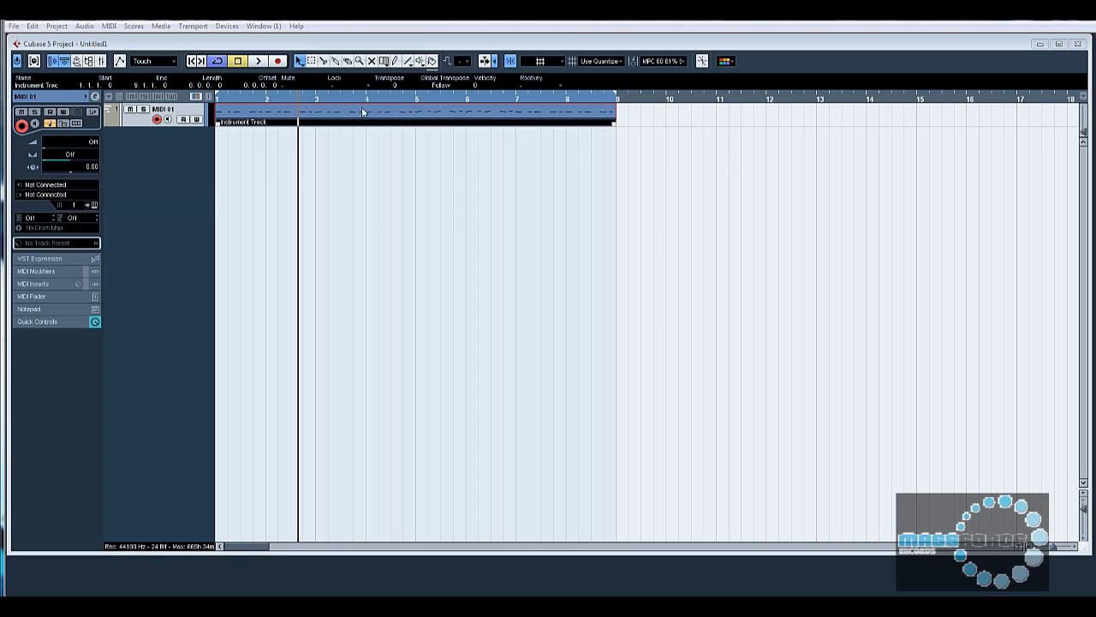
{"action": "mouse_move", "coordinate": [48, 197]}
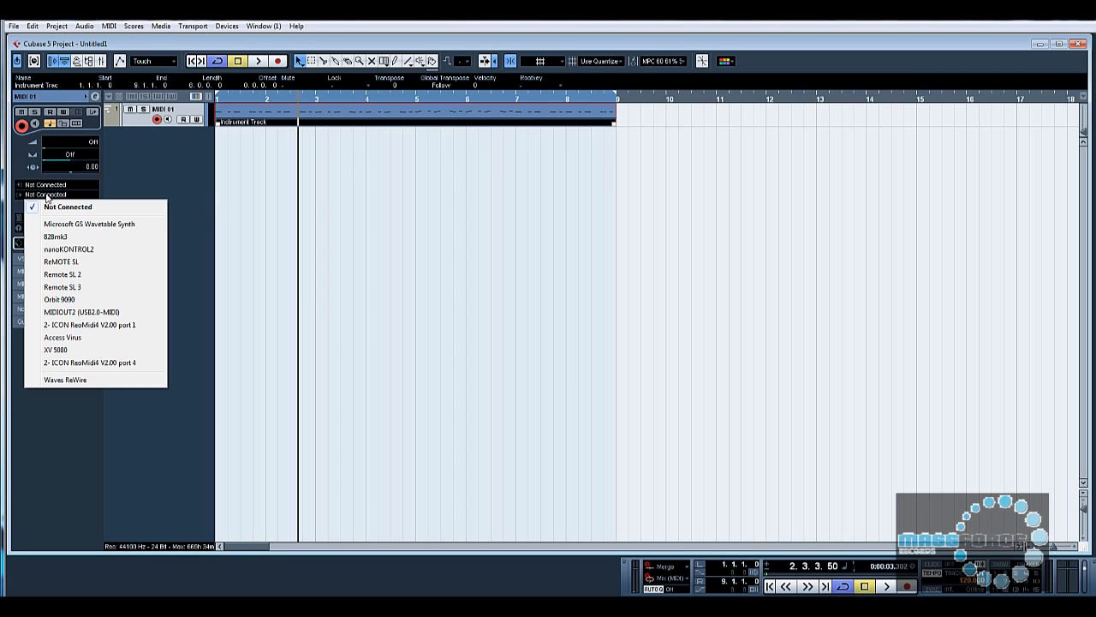
{"action": "mouse_move", "coordinate": [76, 336]}
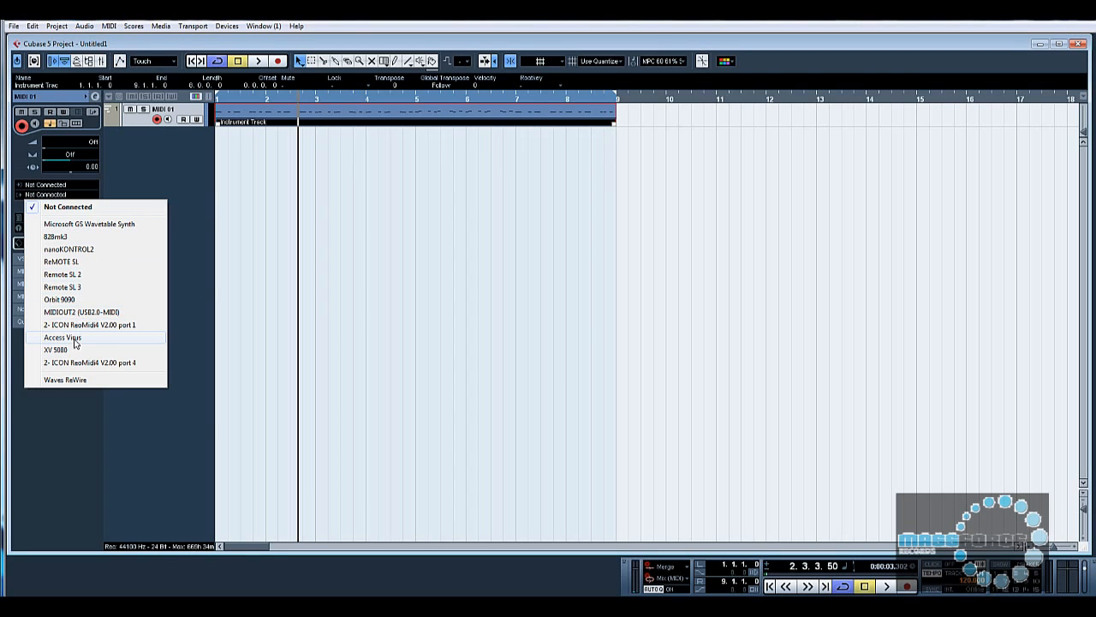
Route the MIDI track's output to the Access Virus and bring up the Add Track choices
{"action": "left_click", "coordinate": [61, 336]}
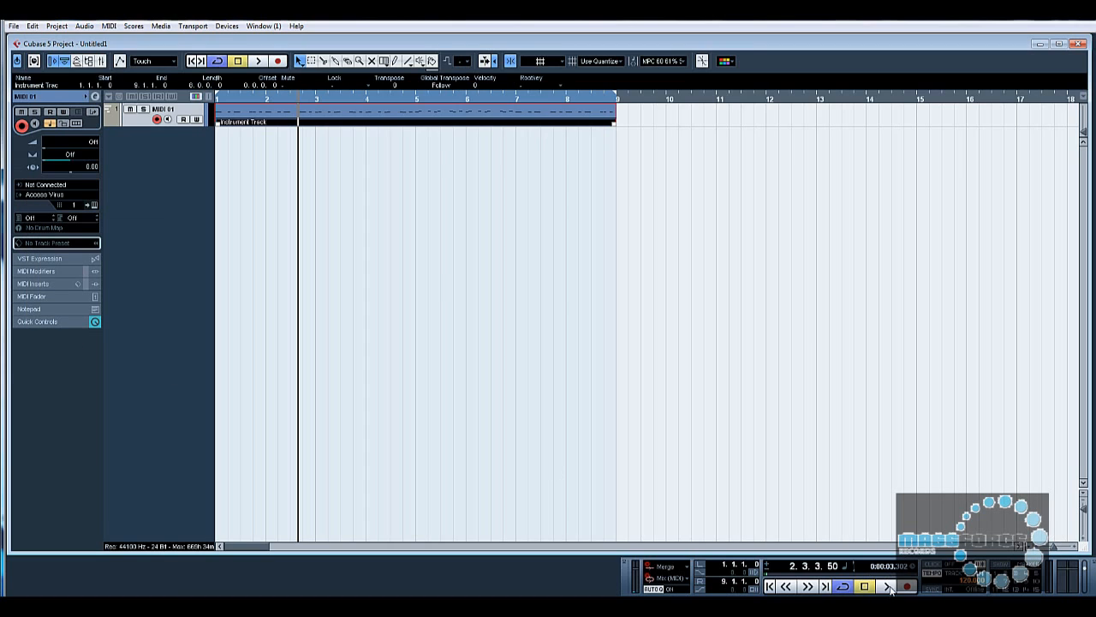
{"action": "left_click", "coordinate": [887, 586]}
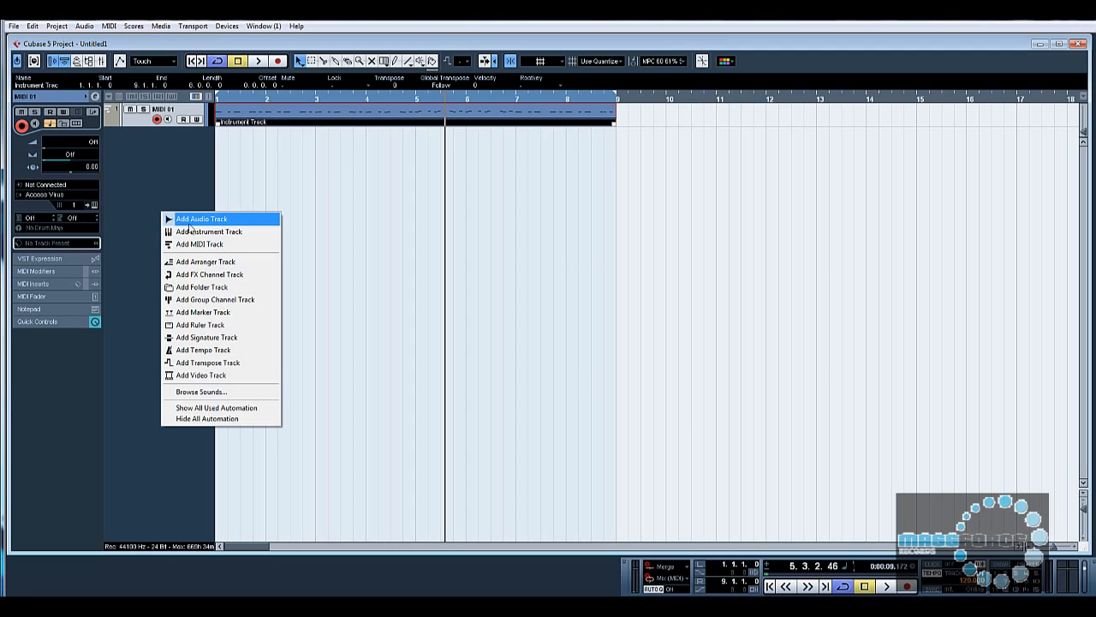
Add a stereo audio track below the MIDI track
{"action": "left_click", "coordinate": [202, 220]}
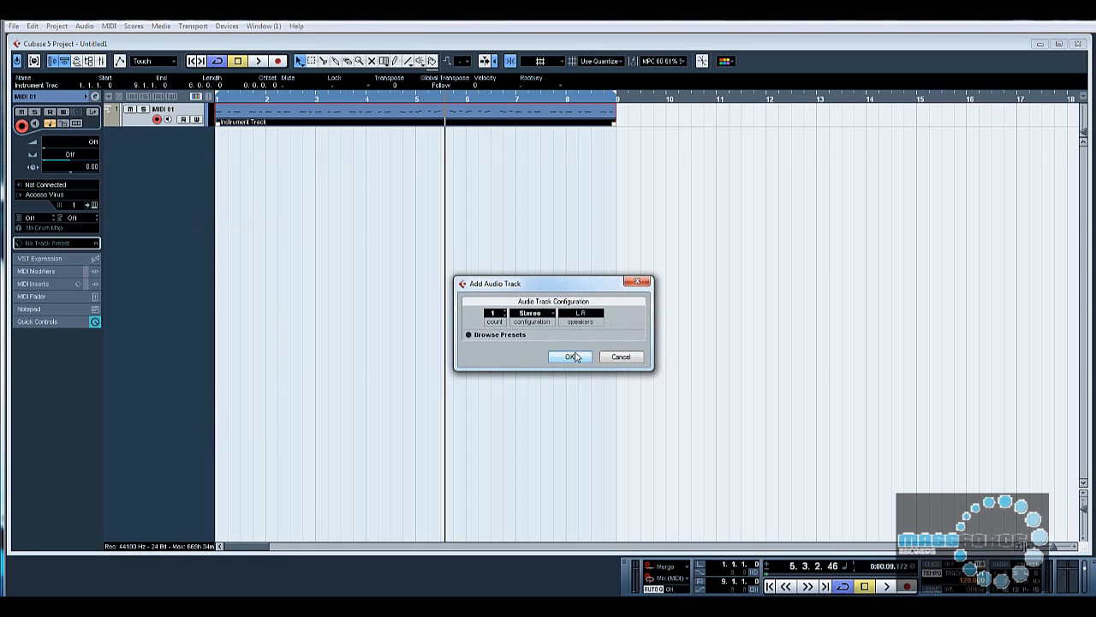
{"action": "left_click", "coordinate": [568, 356]}
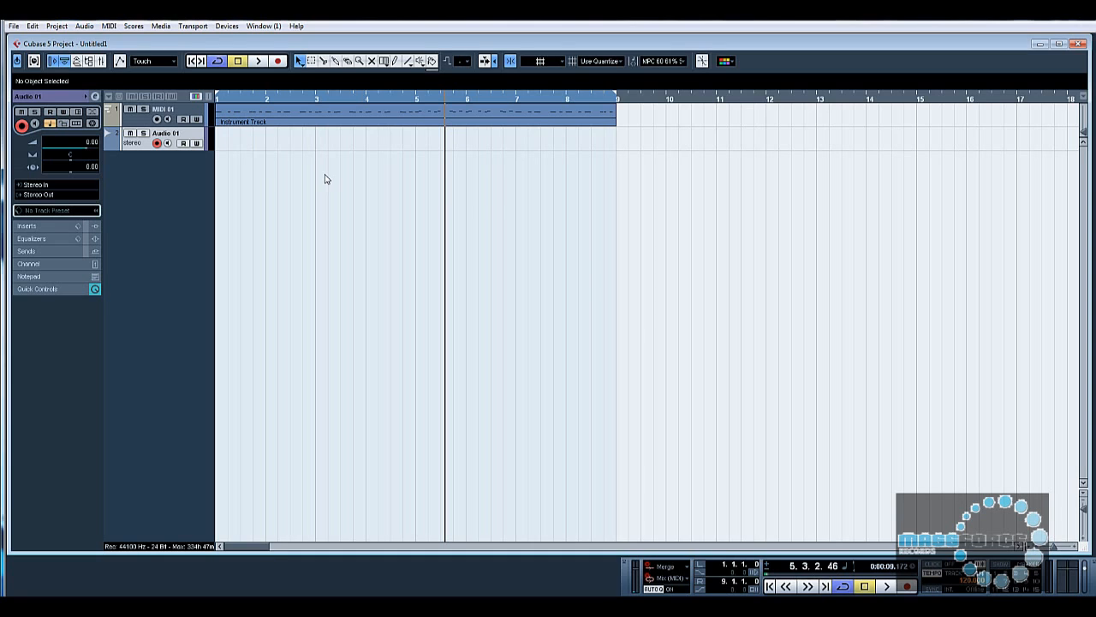
{"action": "mouse_move", "coordinate": [233, 193]}
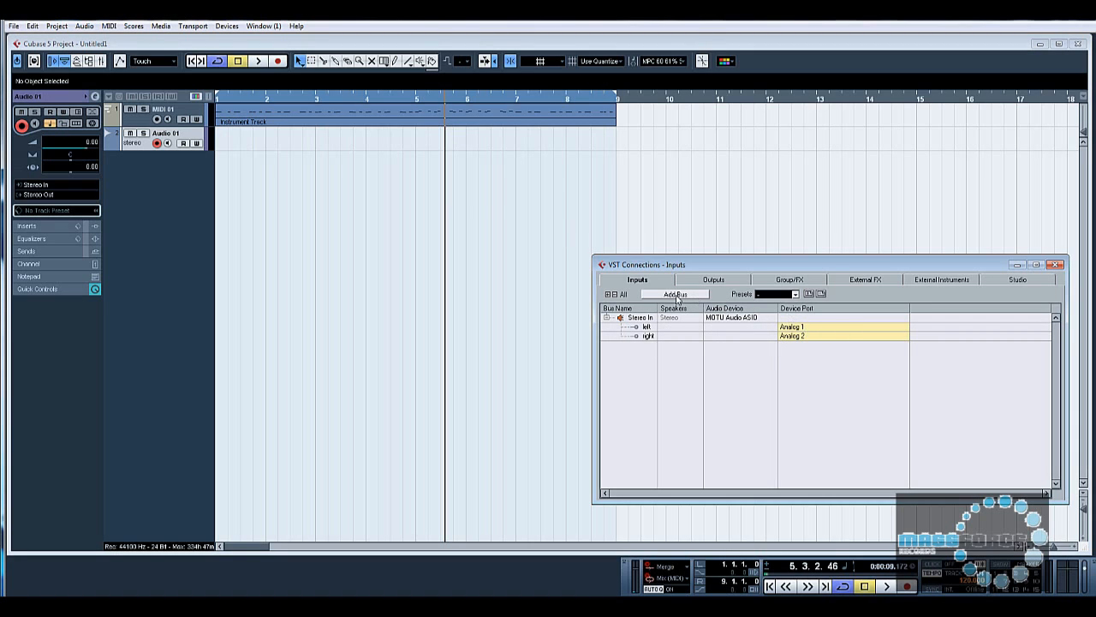
Add extra stereo input busses on analog 3–4 and 5–6 in VST Connections, then close it
{"action": "left_click", "coordinate": [675, 295]}
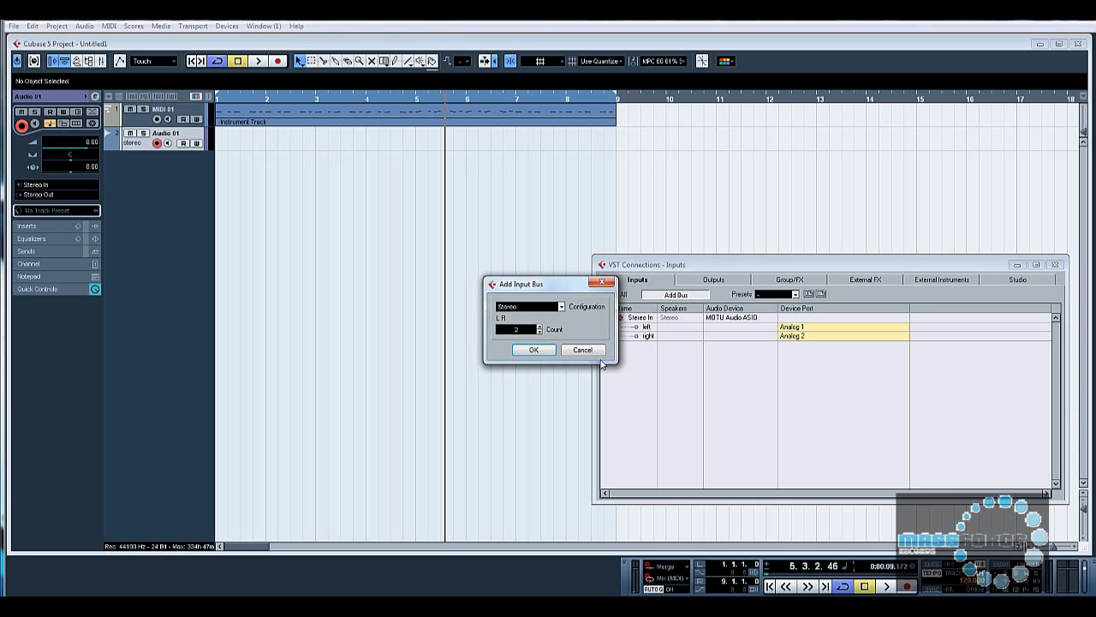
{"action": "left_click", "coordinate": [533, 349]}
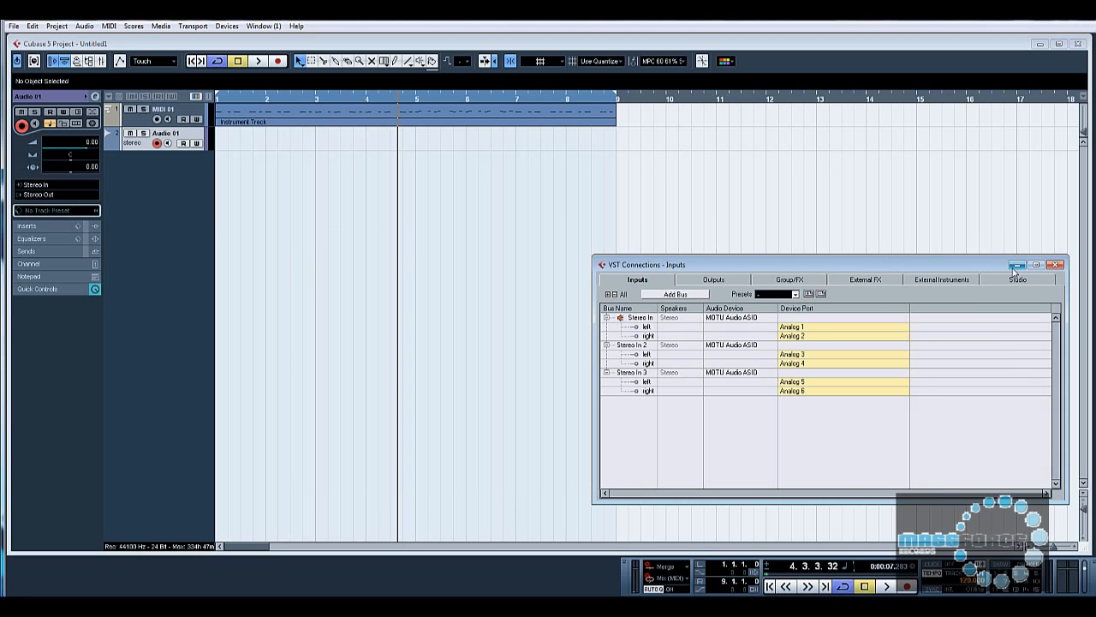
{"action": "left_click", "coordinate": [1055, 264]}
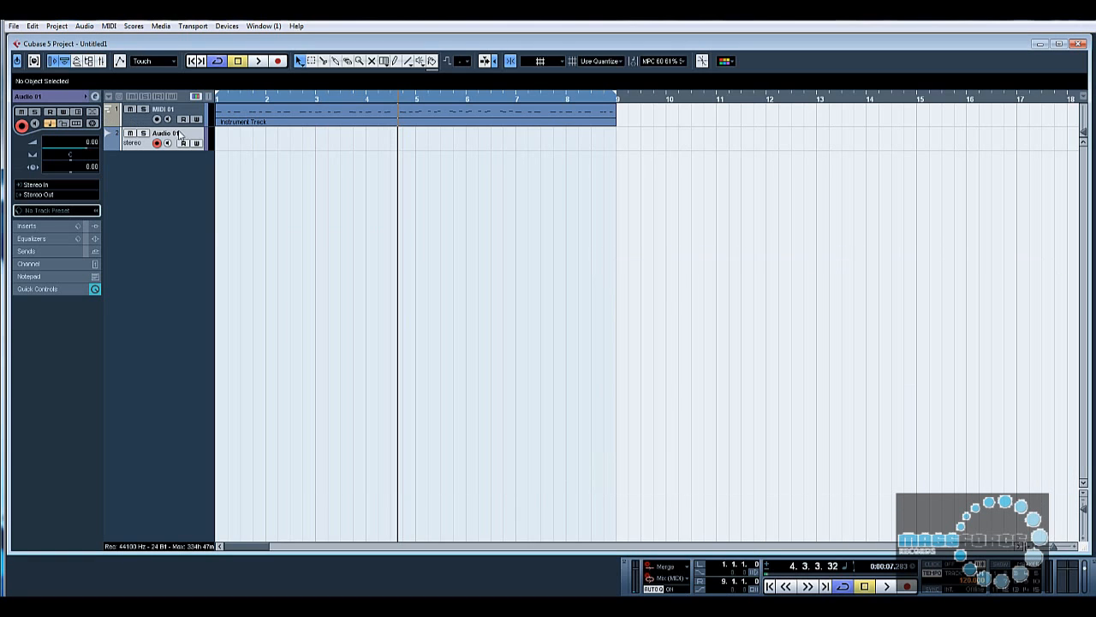
{"action": "mouse_move", "coordinate": [52, 188]}
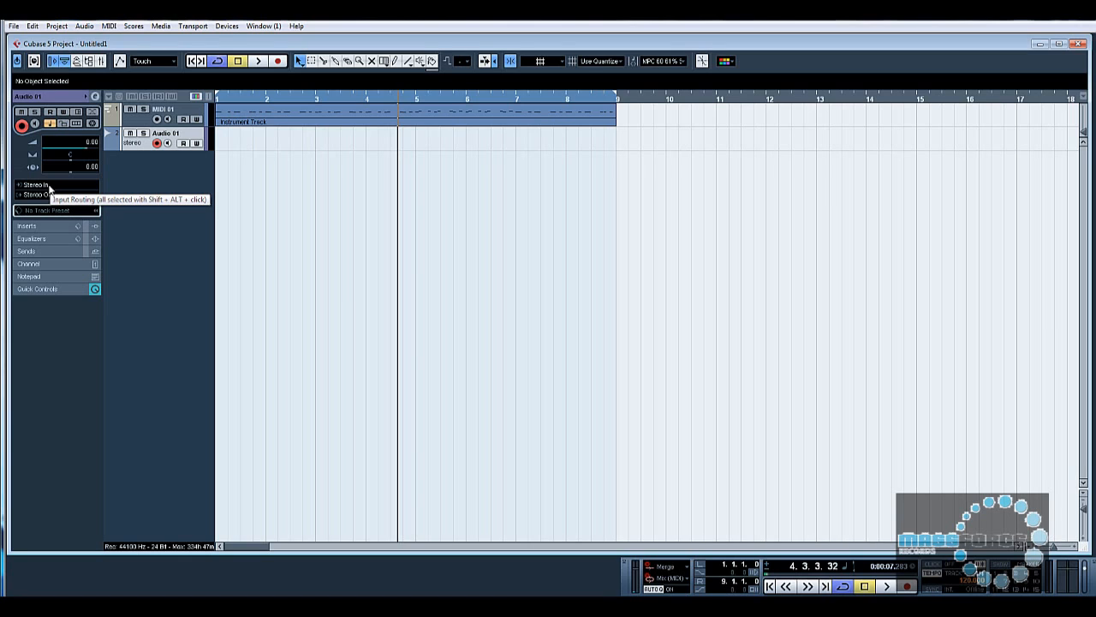
Feed the audio track from Stereo In 3 and record the synth onto it as Audio 01_01
{"action": "left_click", "coordinate": [34, 185]}
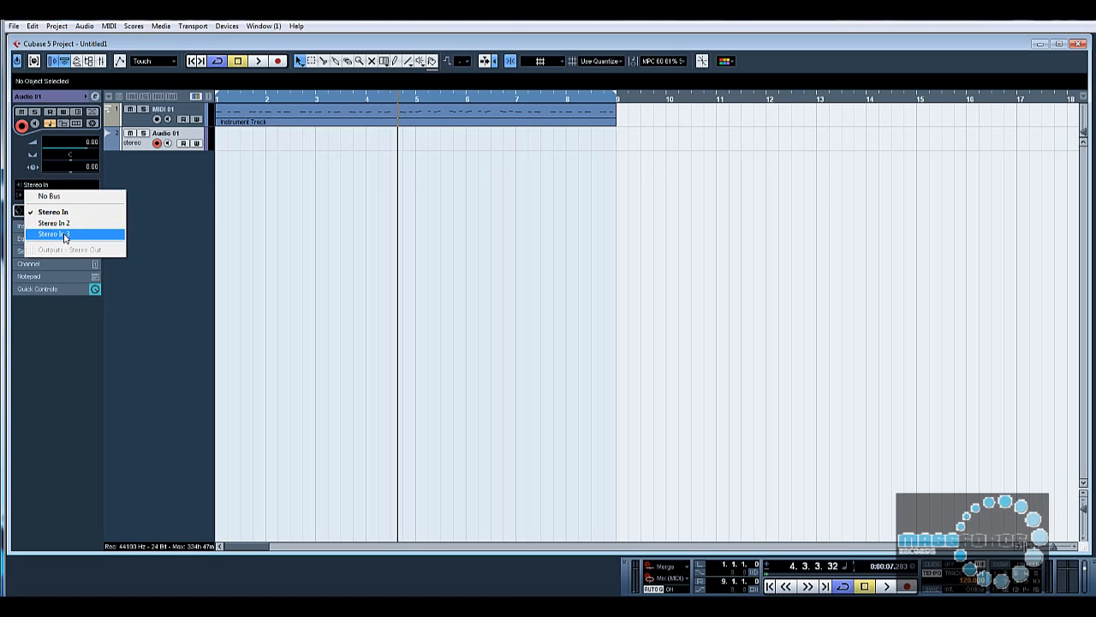
{"action": "left_click", "coordinate": [55, 233]}
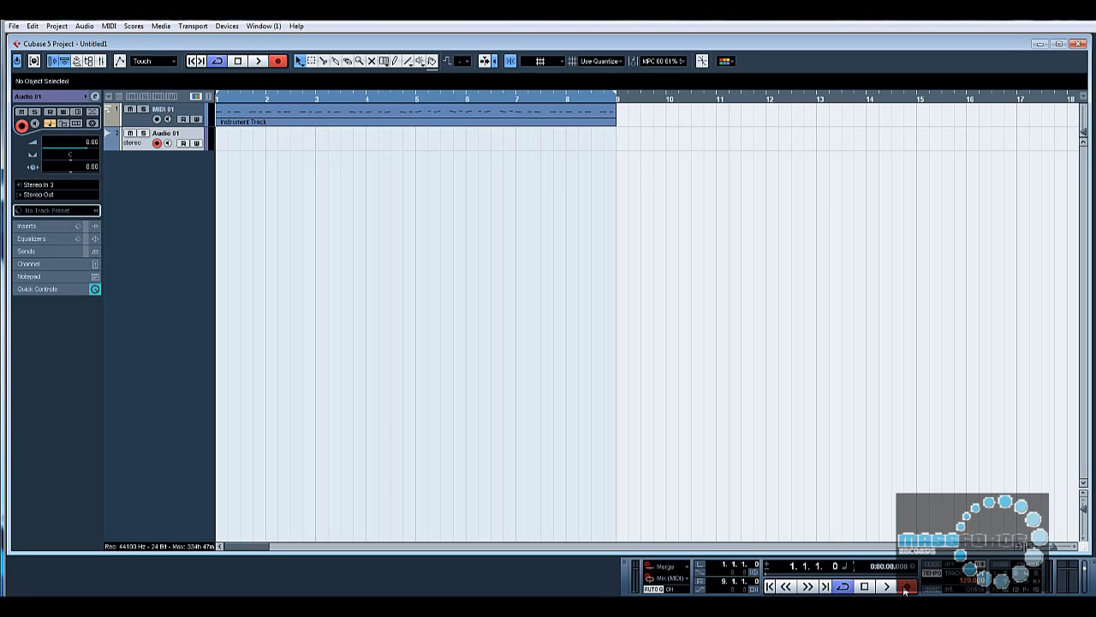
{"action": "left_click", "coordinate": [906, 586]}
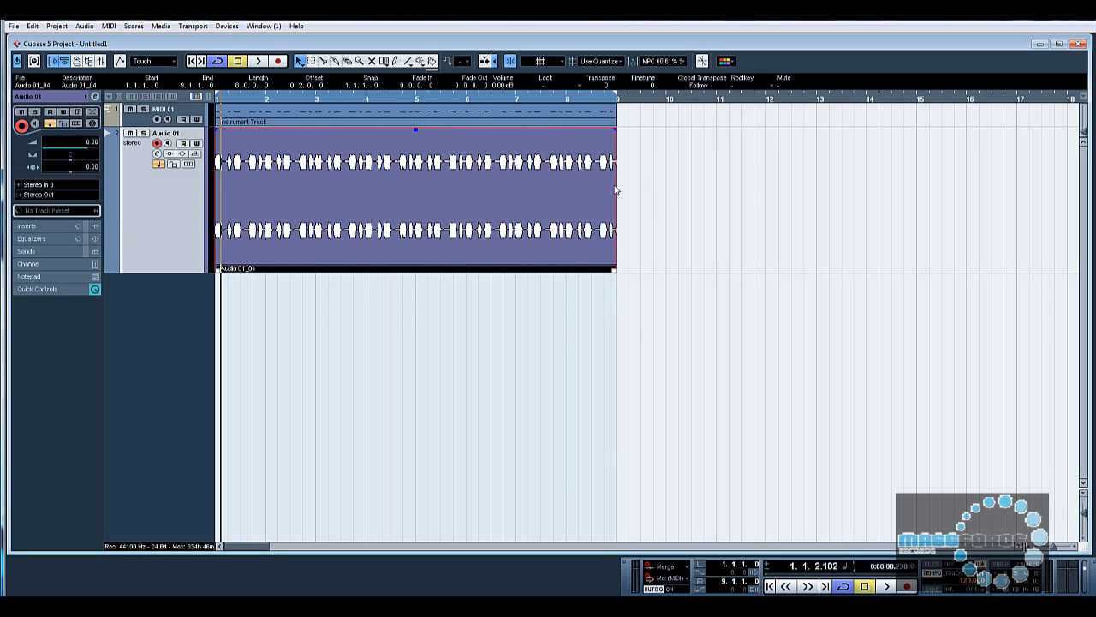
{"action": "mouse_move", "coordinate": [584, 216]}
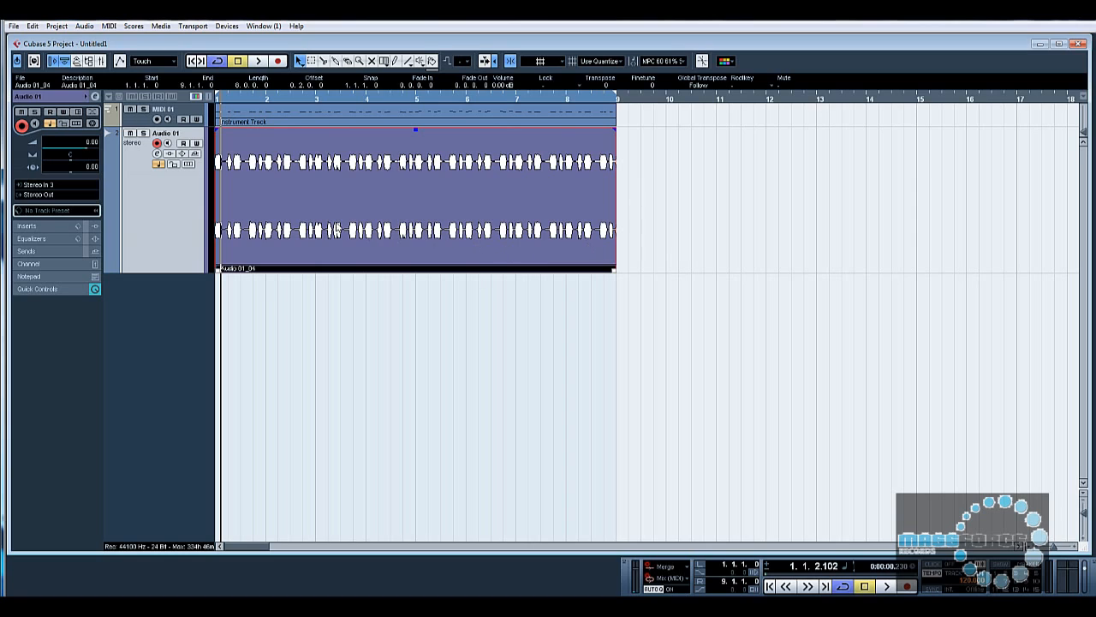
{"action": "mouse_move", "coordinate": [479, 209]}
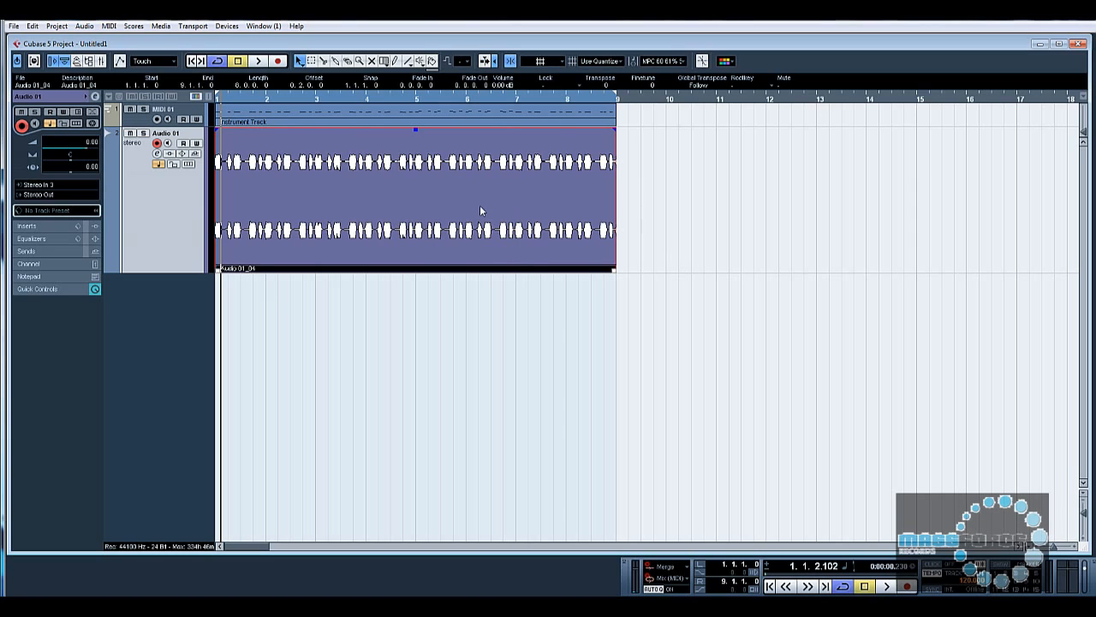
{"action": "mouse_move", "coordinate": [238, 182]}
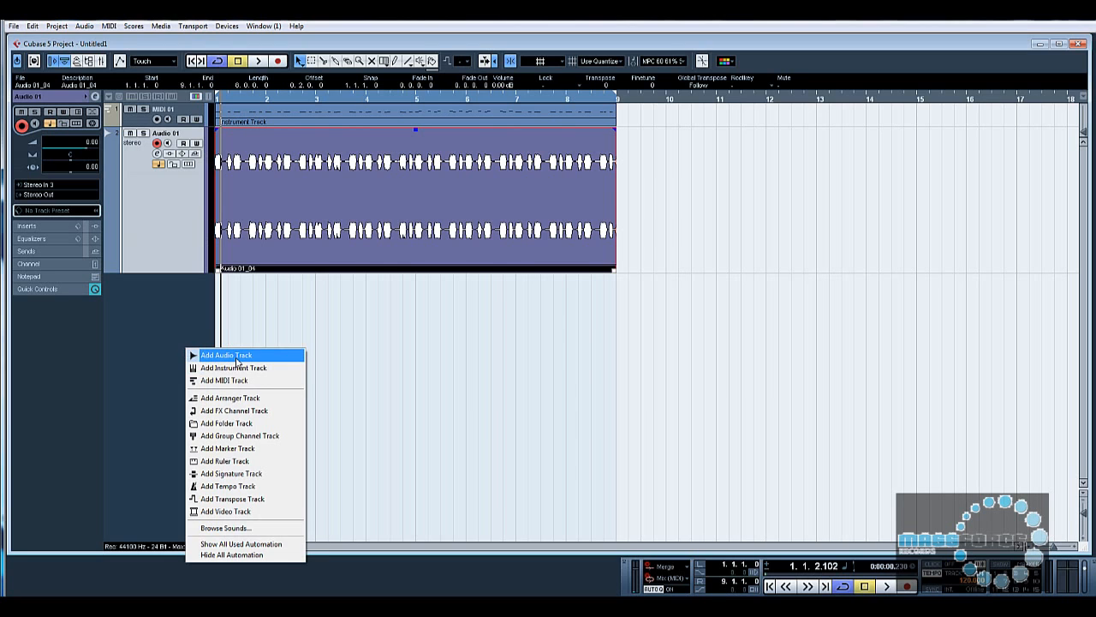
Add a second stereo audio track and route MIDI 01's output to the hardware synth port
{"action": "left_click", "coordinate": [226, 355]}
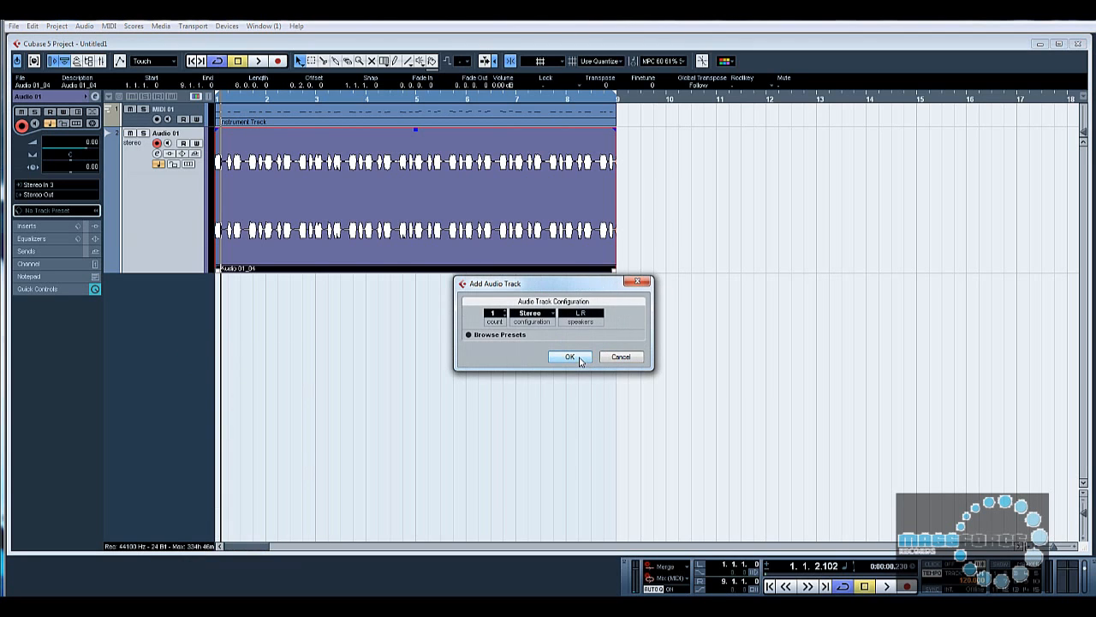
{"action": "left_click", "coordinate": [569, 356]}
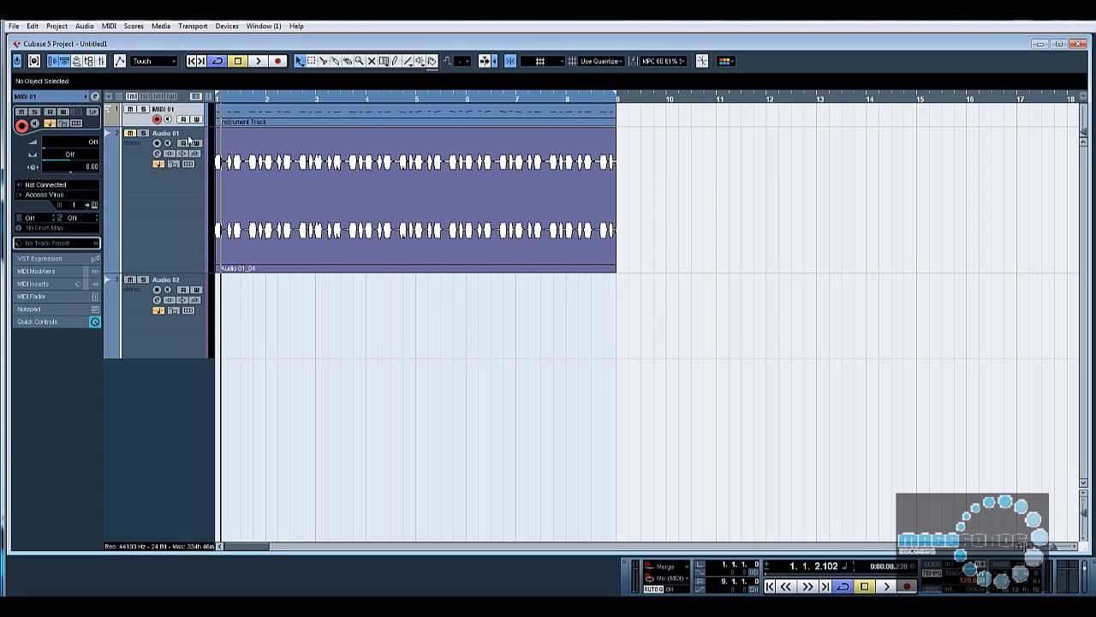
{"action": "left_click", "coordinate": [171, 133]}
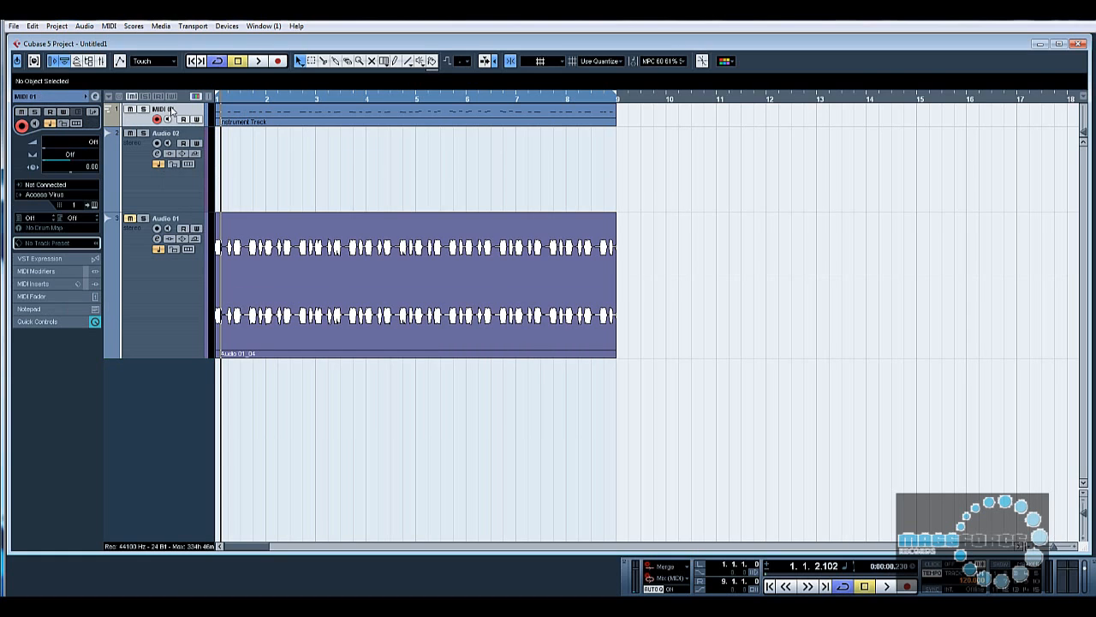
{"action": "mouse_move", "coordinate": [52, 195]}
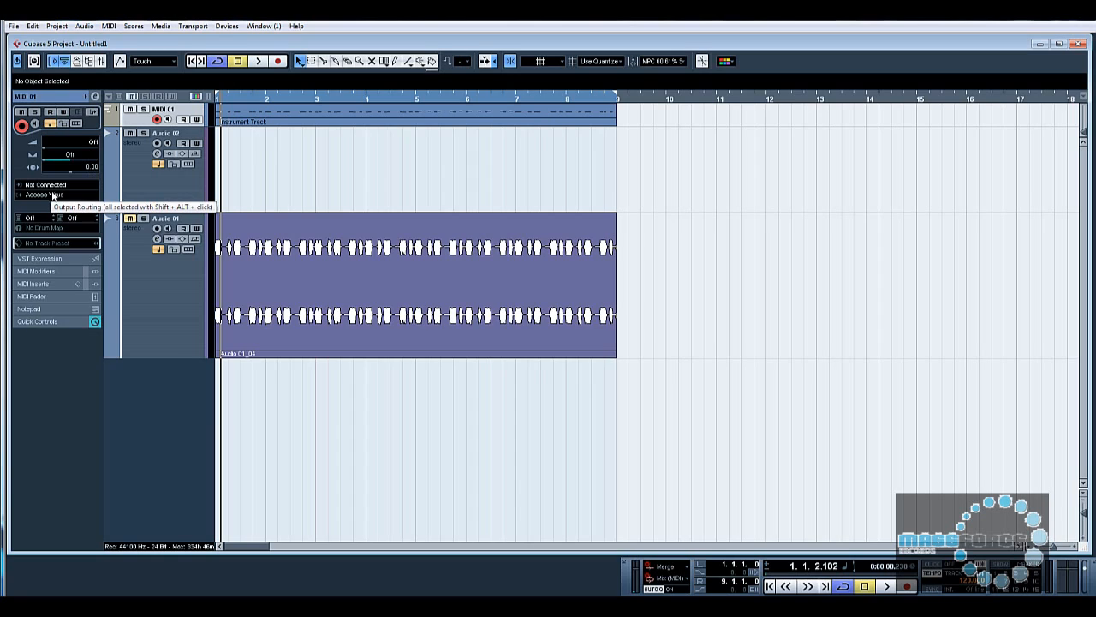
{"action": "left_click", "coordinate": [55, 195]}
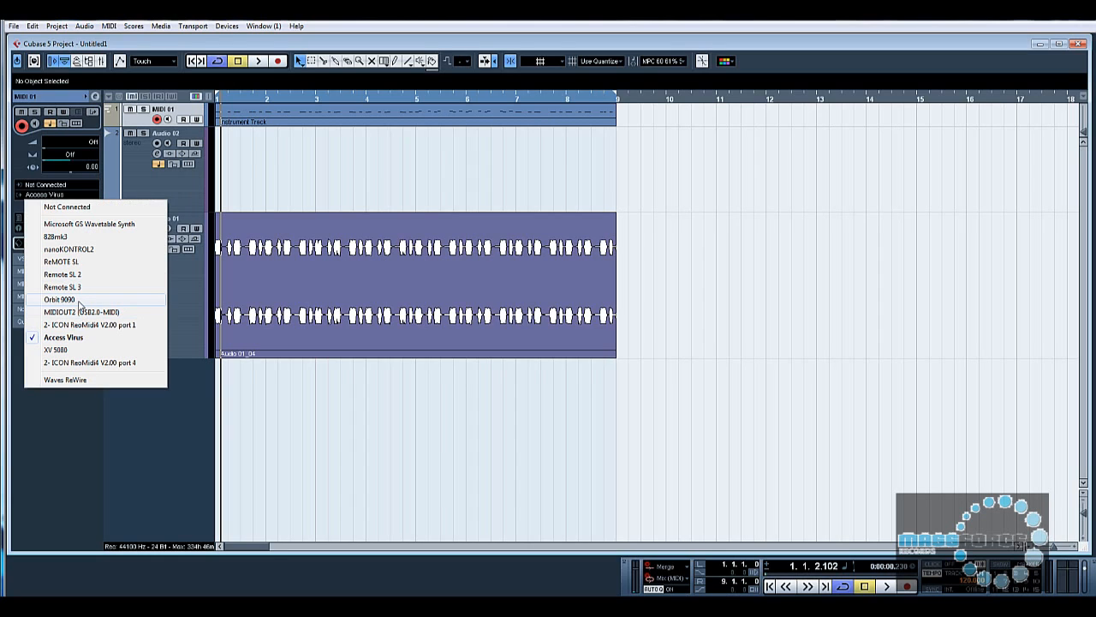
{"action": "left_click", "coordinate": [58, 298]}
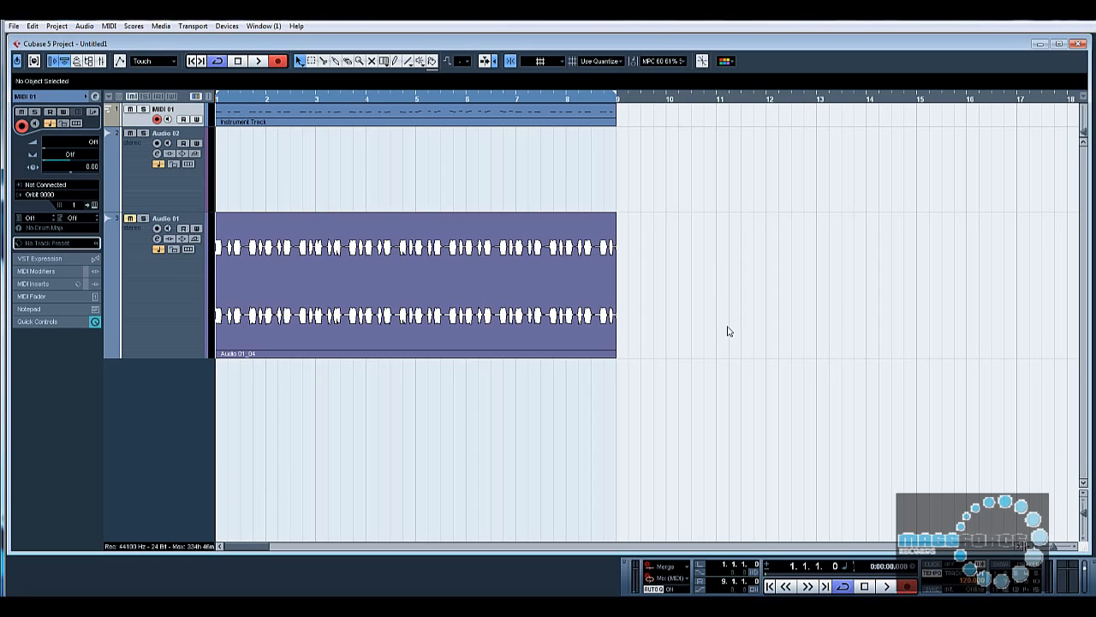
{"action": "mouse_move", "coordinate": [812, 374]}
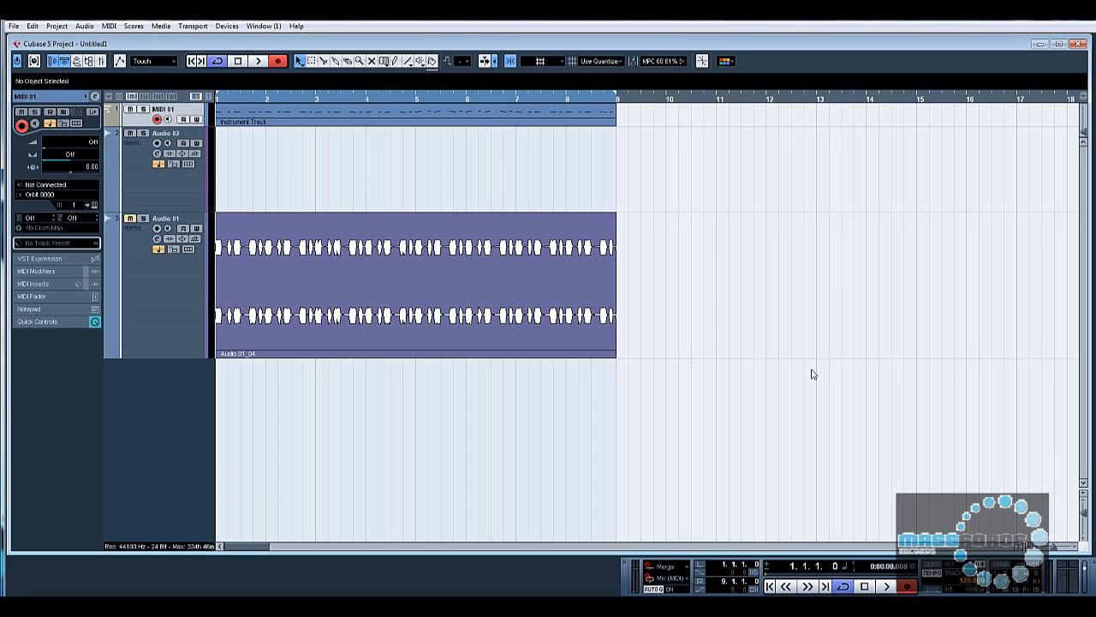
Play the project to hear the synth, then feed Audio 02 from Stereo In 3
{"action": "left_click", "coordinate": [257, 62]}
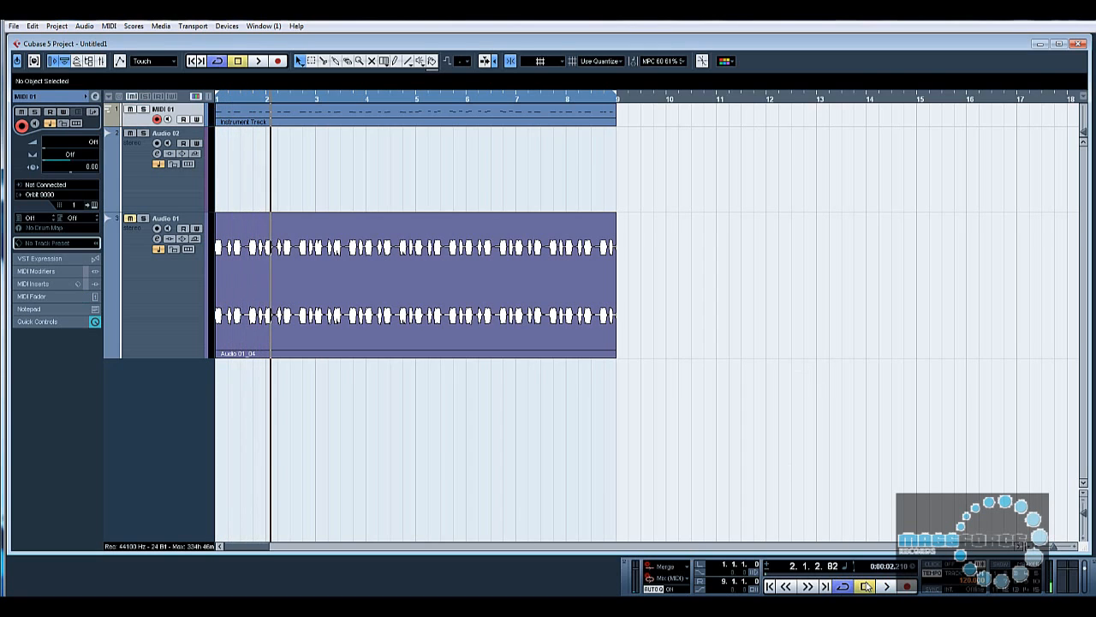
{"action": "left_click", "coordinate": [164, 134]}
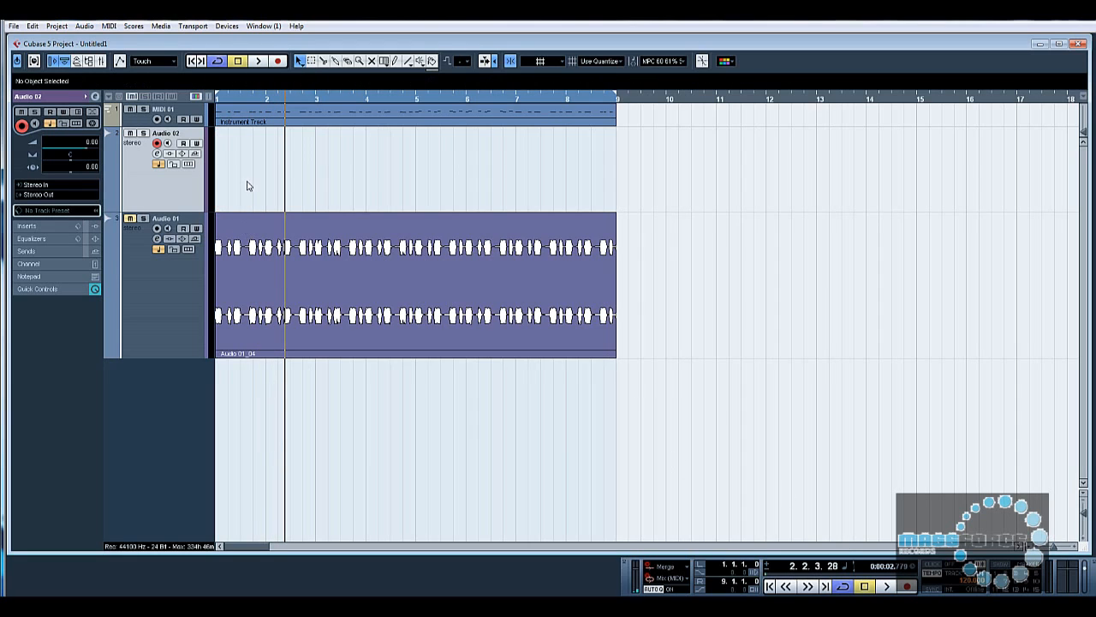
{"action": "left_click", "coordinate": [36, 185]}
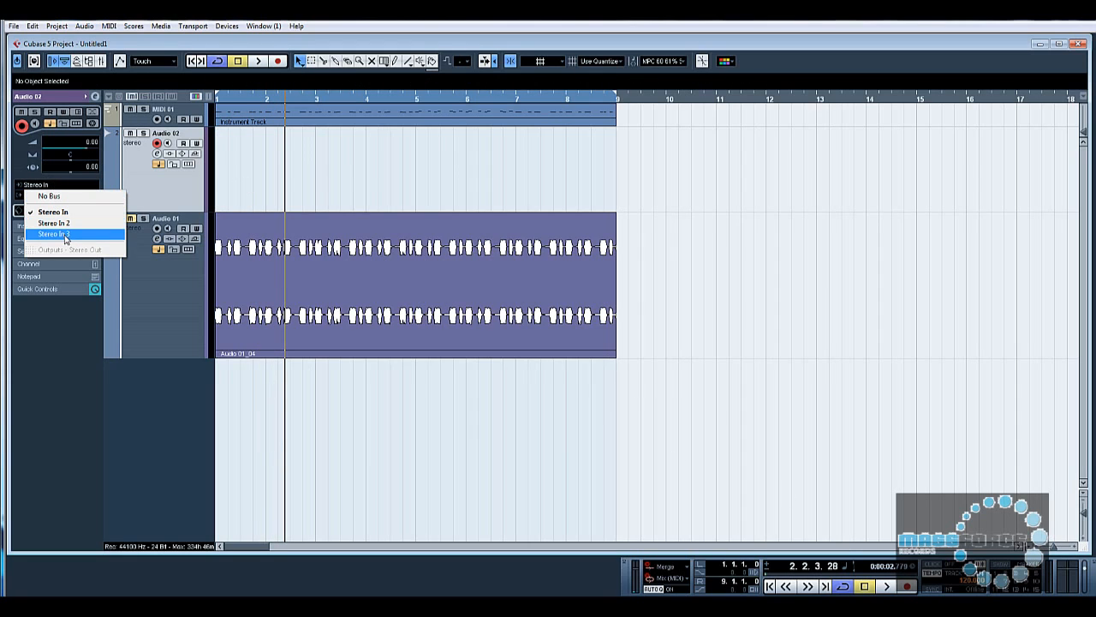
{"action": "left_click", "coordinate": [53, 233]}
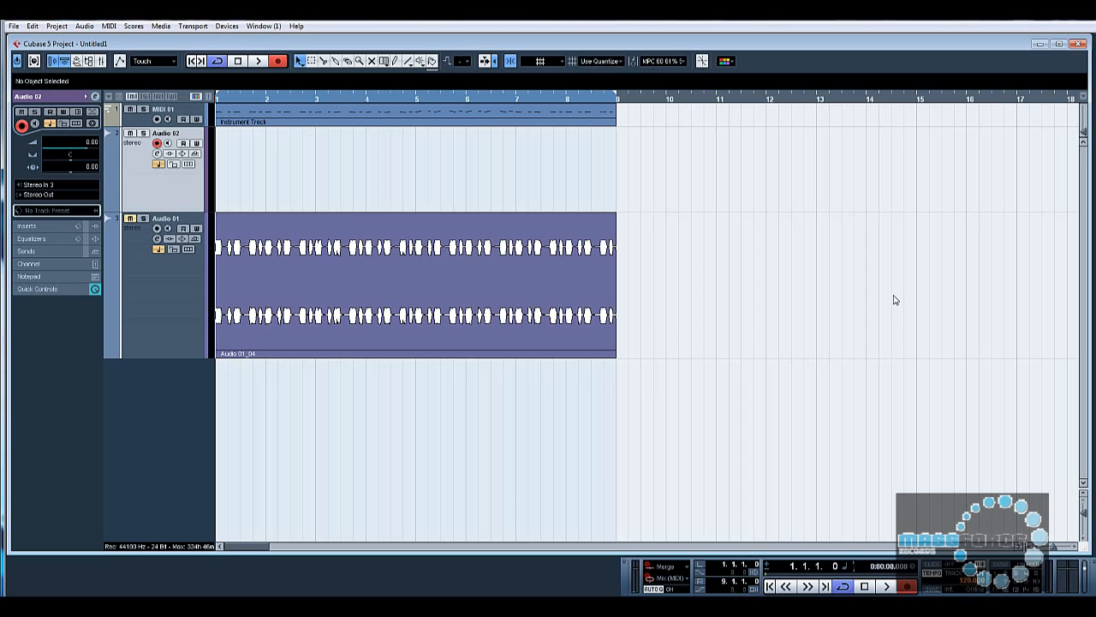
Record the synth onto Audio 02 for the length of the part, then stop
{"action": "left_click", "coordinate": [259, 62]}
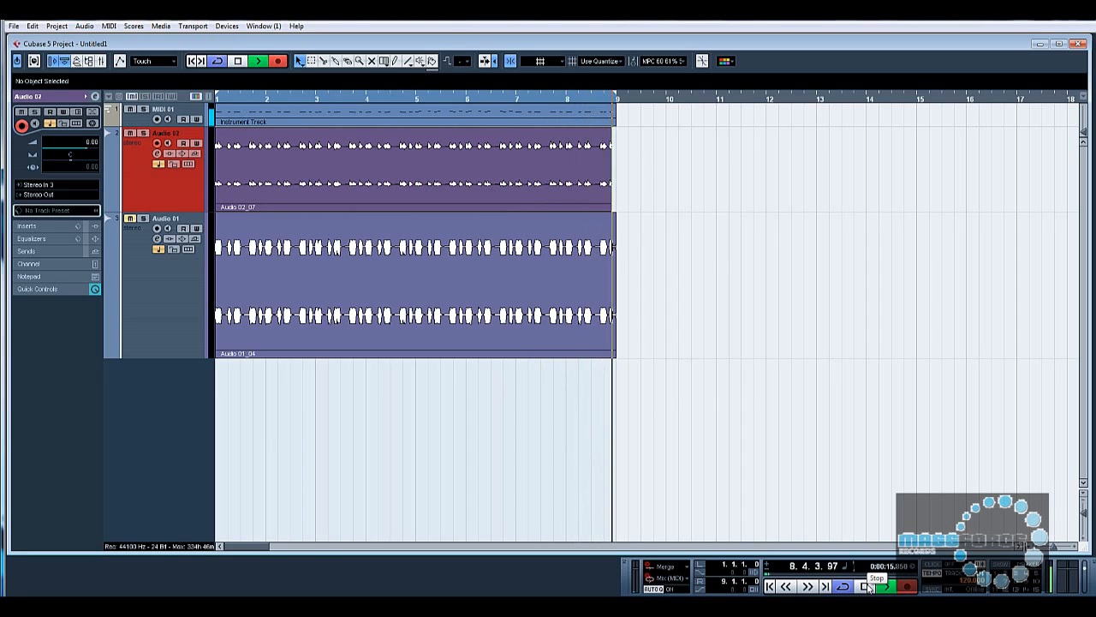
{"action": "left_click", "coordinate": [411, 163]}
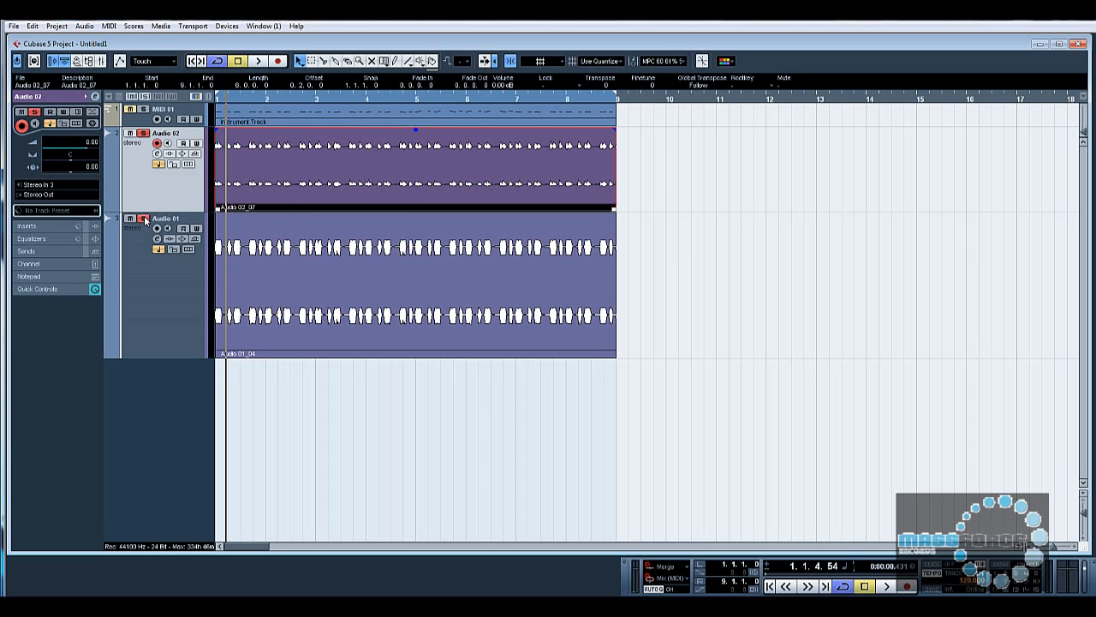
Open the mixer to inspect the recorded channels, then close it
{"action": "left_click", "coordinate": [256, 62]}
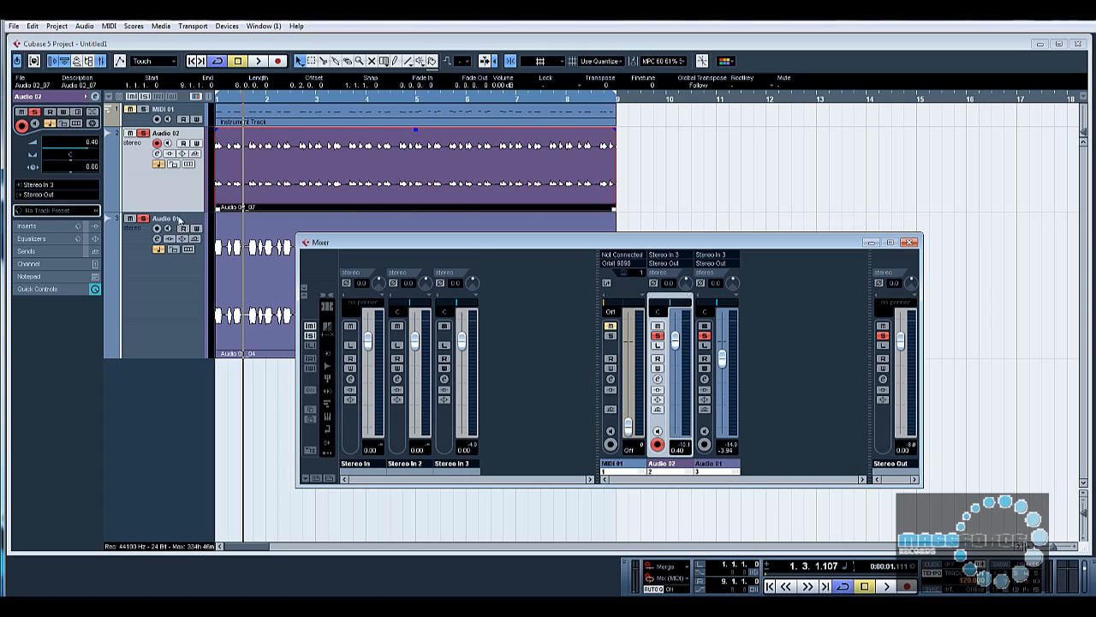
{"action": "mouse_move", "coordinate": [329, 325]}
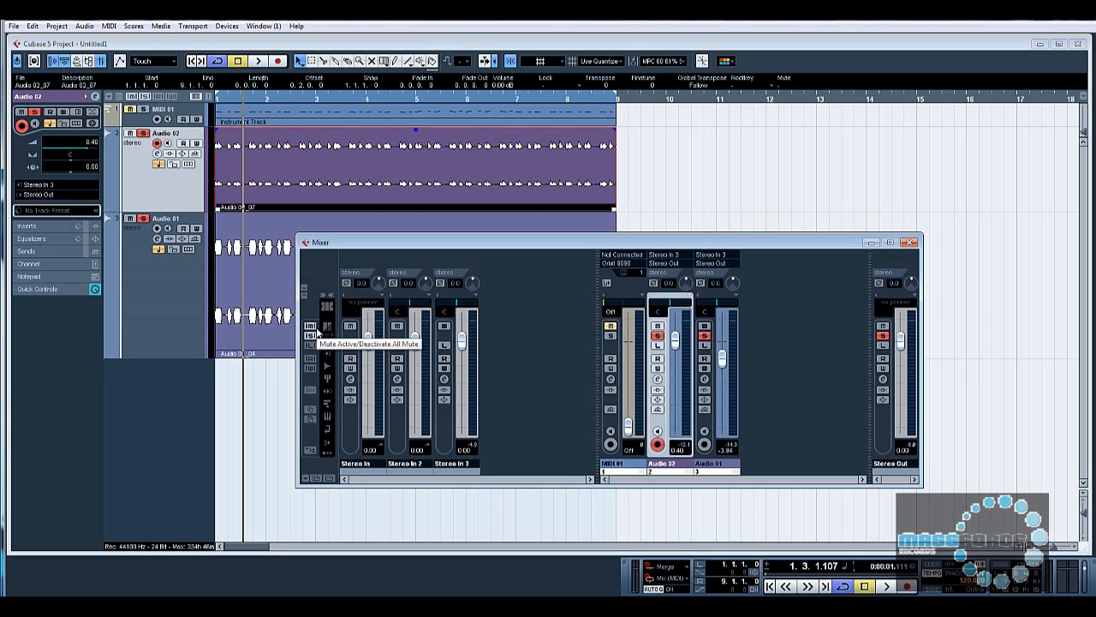
{"action": "mouse_move", "coordinate": [821, 300]}
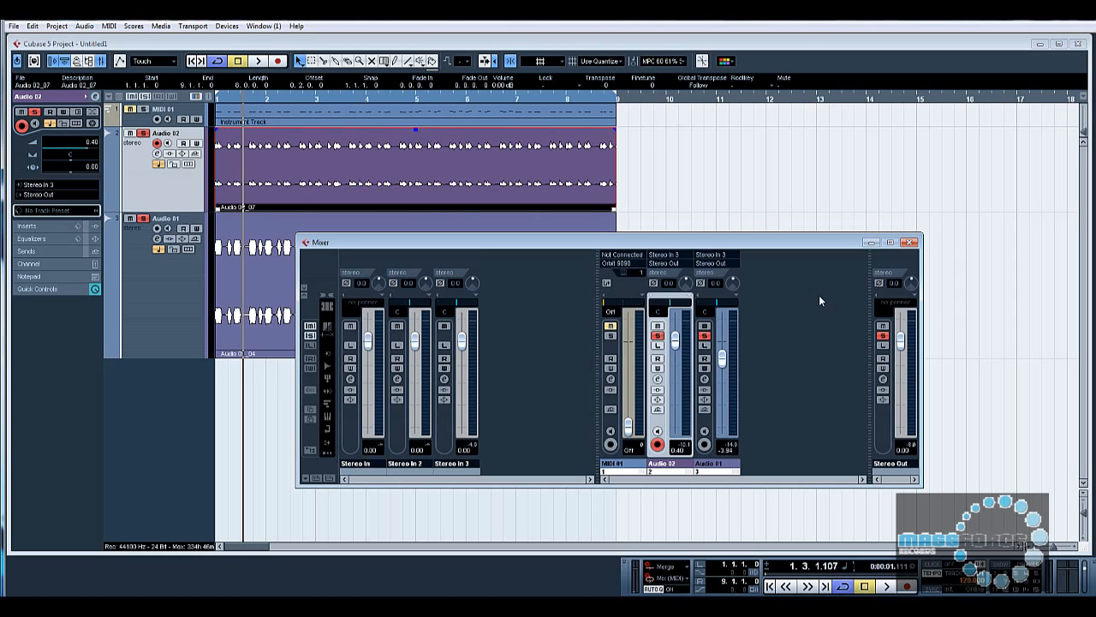
{"action": "left_click", "coordinate": [911, 244]}
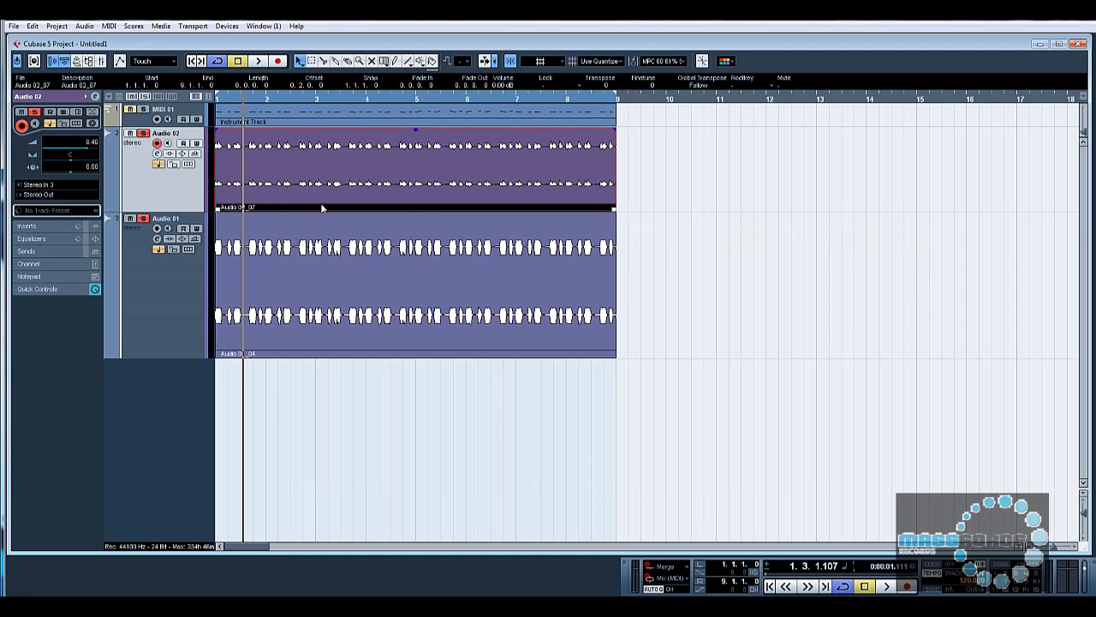
{"action": "mouse_move", "coordinate": [685, 195]}
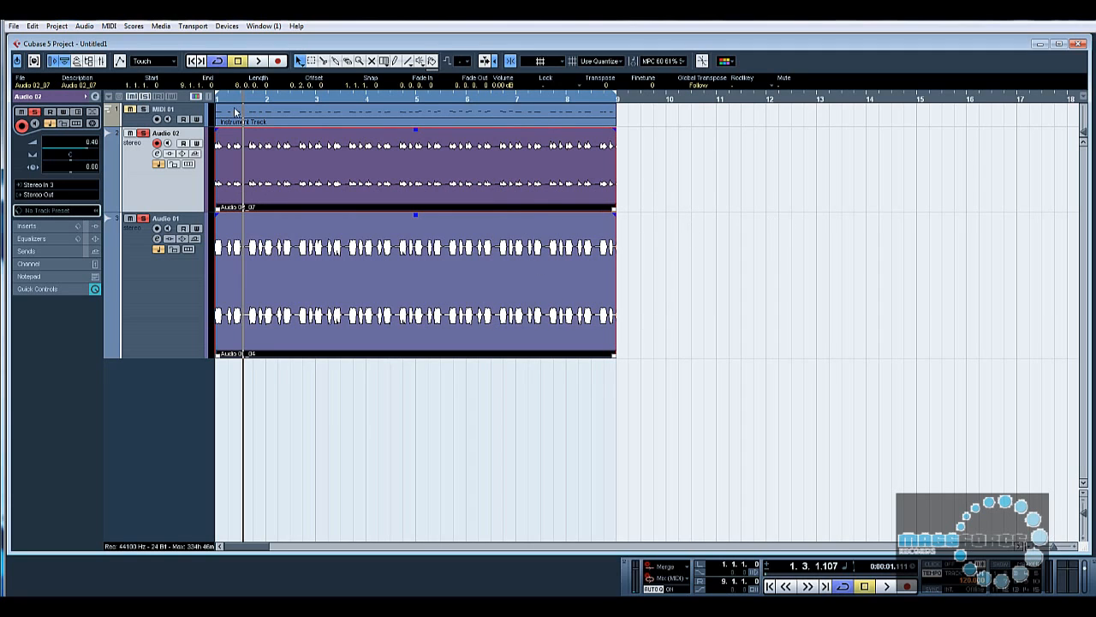
{"action": "mouse_move", "coordinate": [648, 195]}
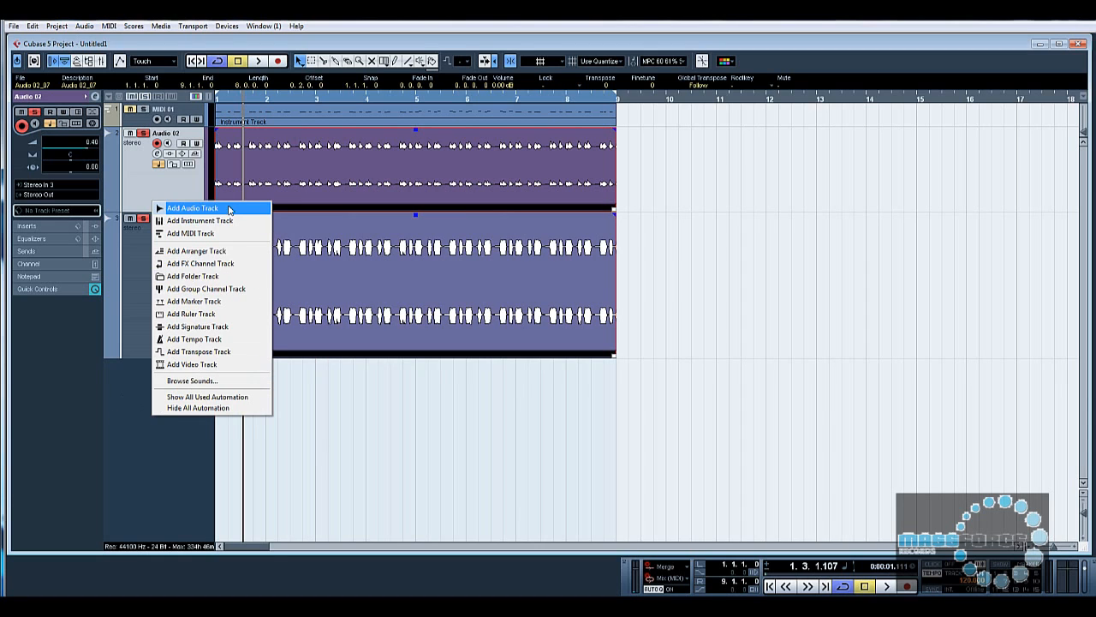
Add a stereo audio track fed from a hardware input and name it Soundcard
{"action": "left_click", "coordinate": [191, 209]}
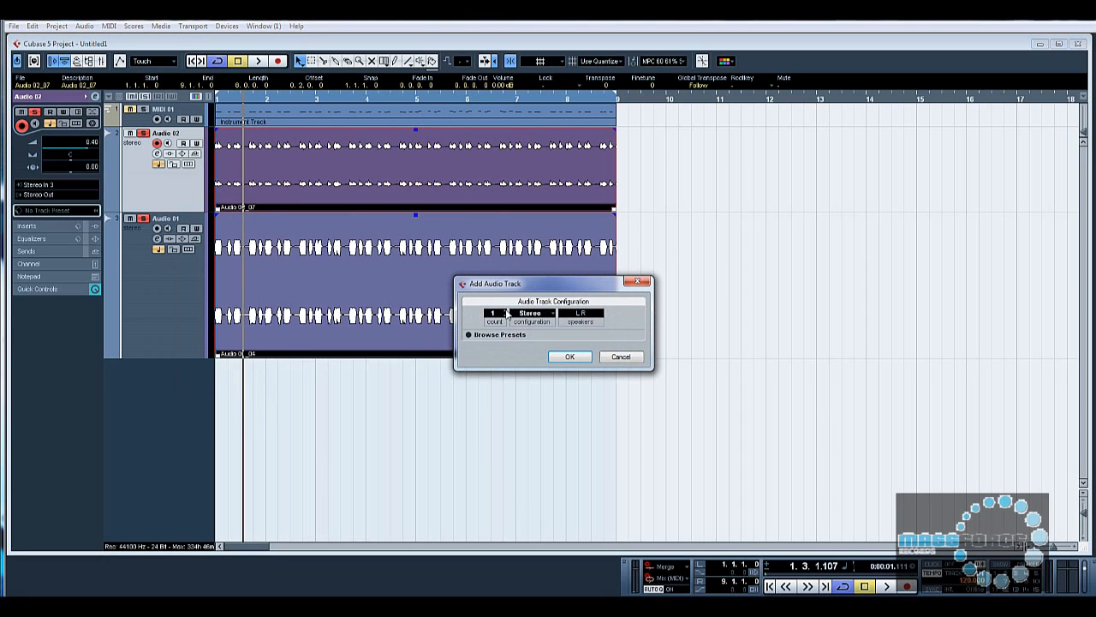
{"action": "left_click", "coordinate": [568, 356]}
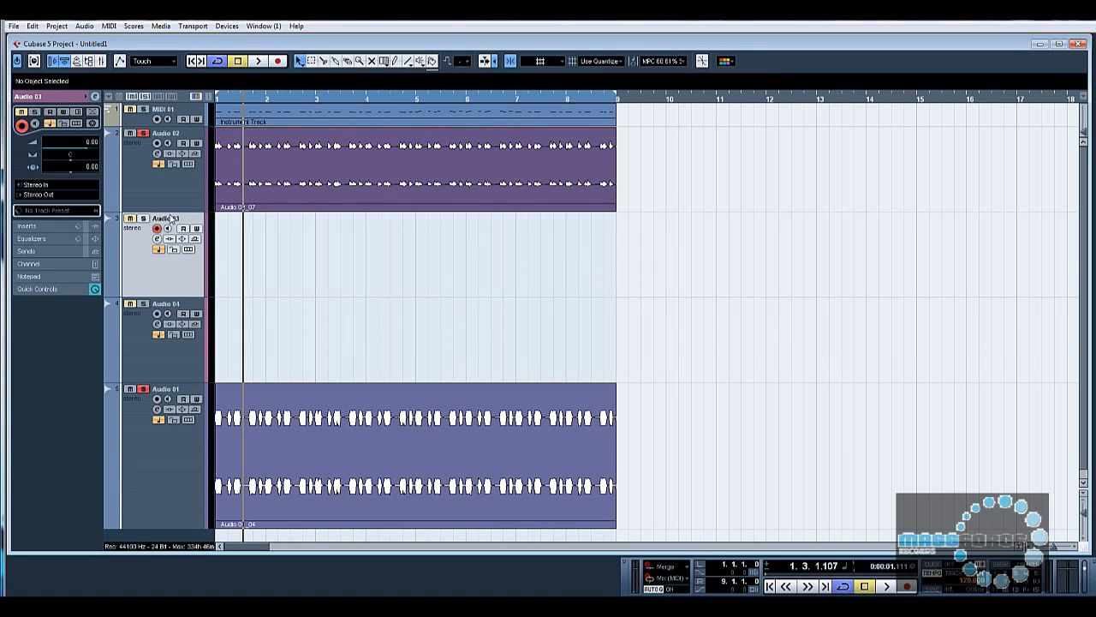
{"action": "left_click", "coordinate": [36, 185]}
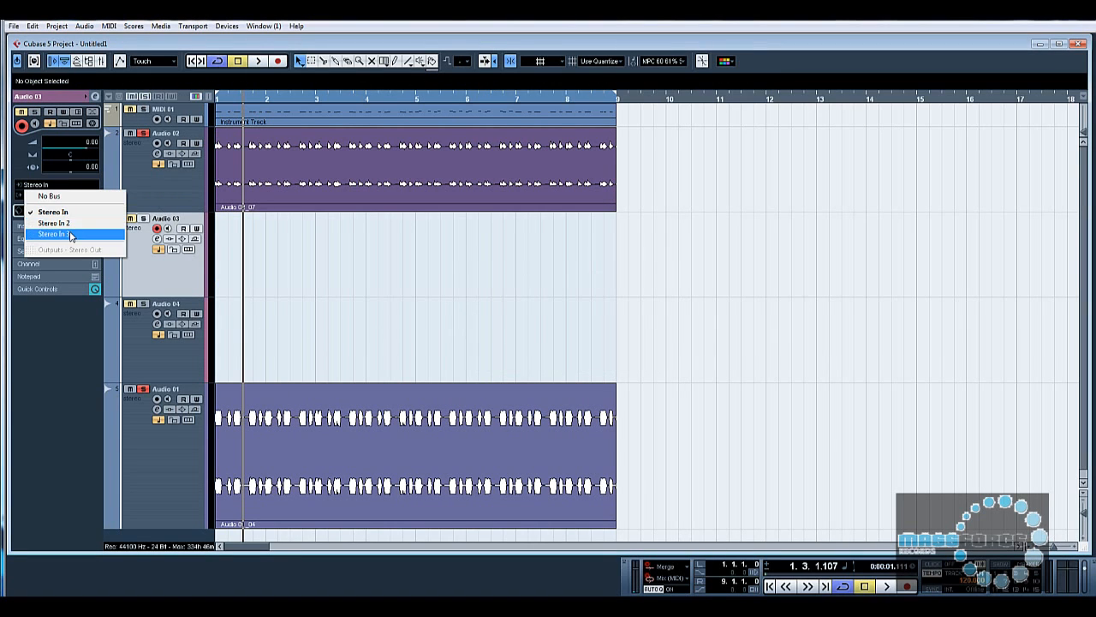
{"action": "left_click", "coordinate": [55, 233]}
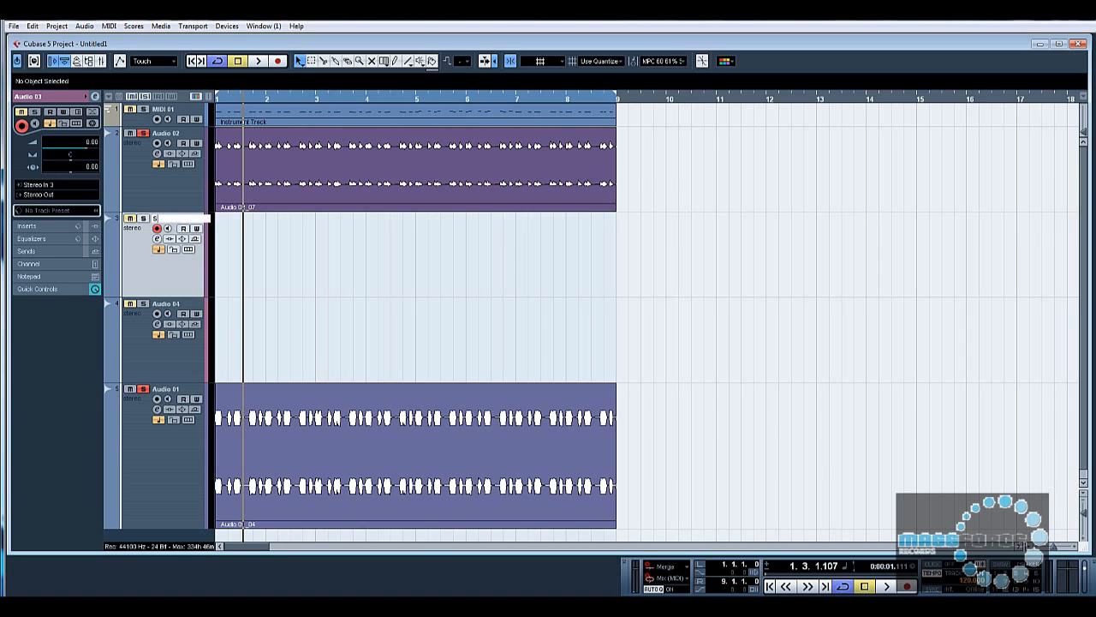
{"action": "type", "text": "Soundcard In"}
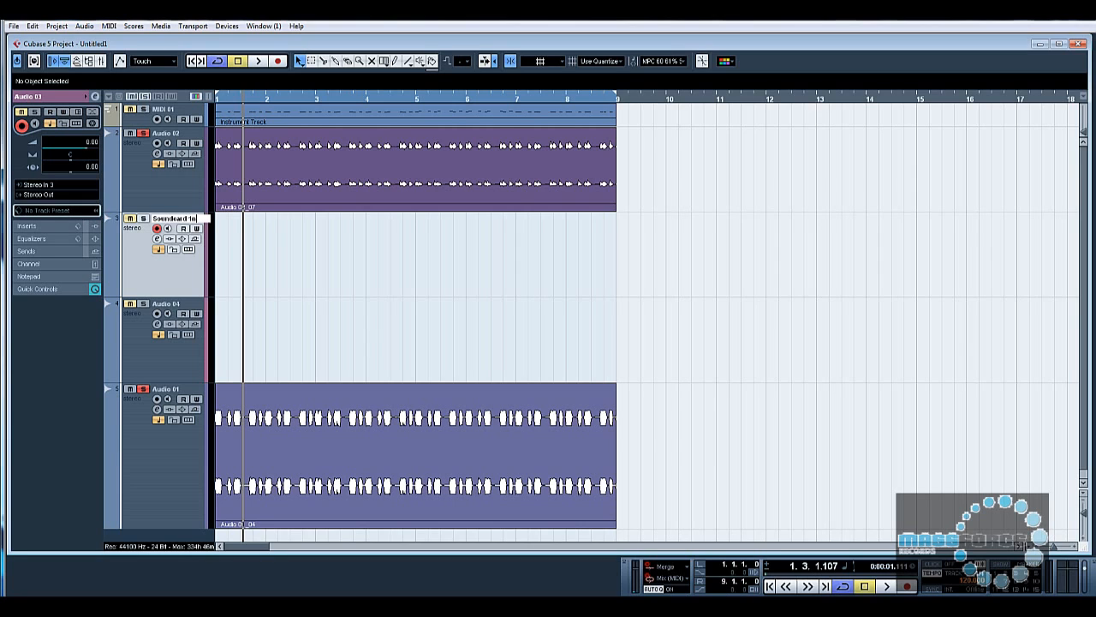
{"action": "left_click", "coordinate": [175, 218]}
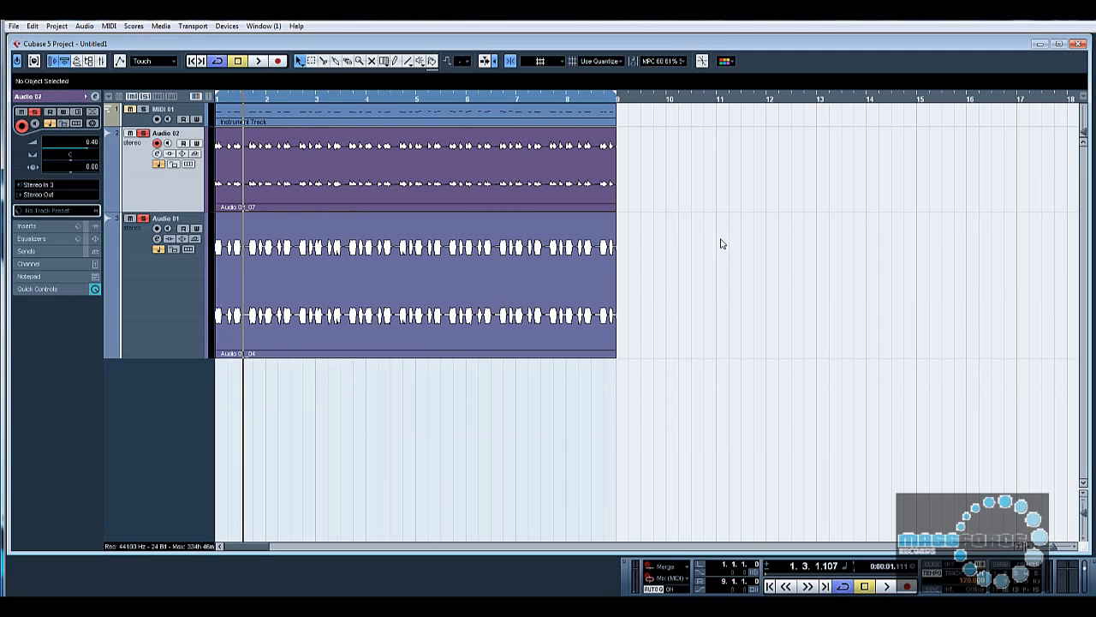
{"action": "mouse_move", "coordinate": [661, 158]}
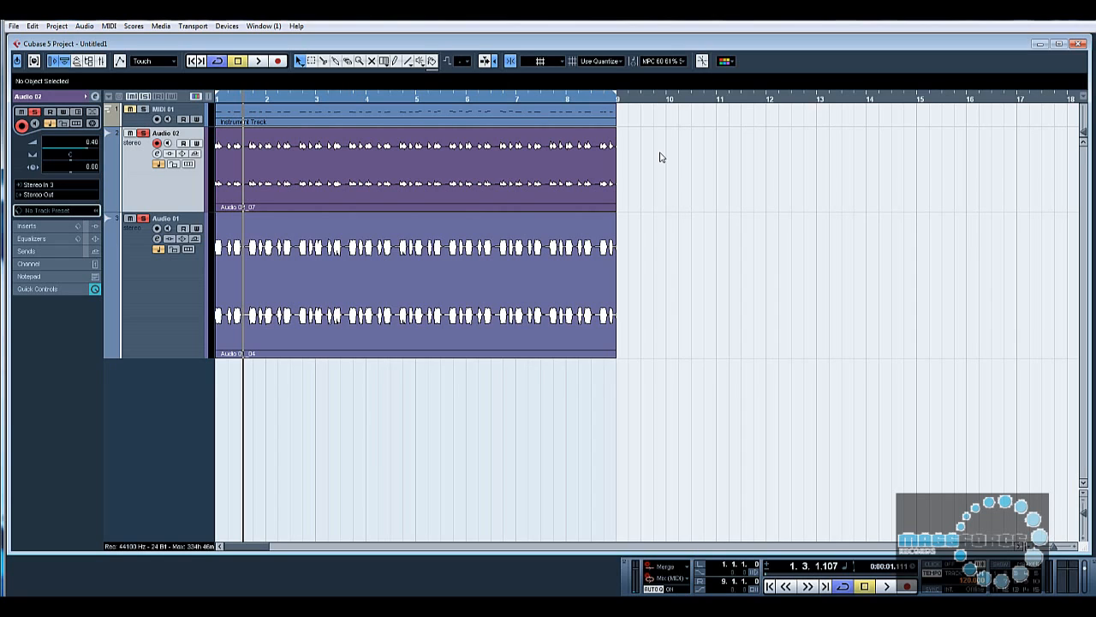
{"action": "mouse_move", "coordinate": [284, 192]}
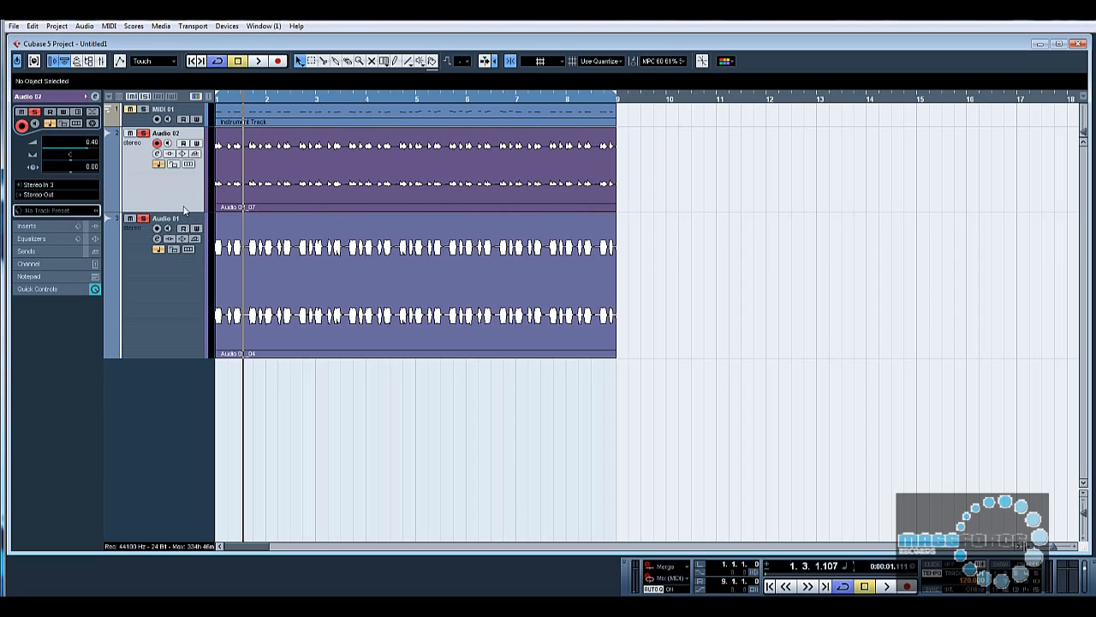
Duplicate the MIDI track as 'Filter cut' and set its input to All MIDI Inputs
{"action": "right_click", "coordinate": [185, 209]}
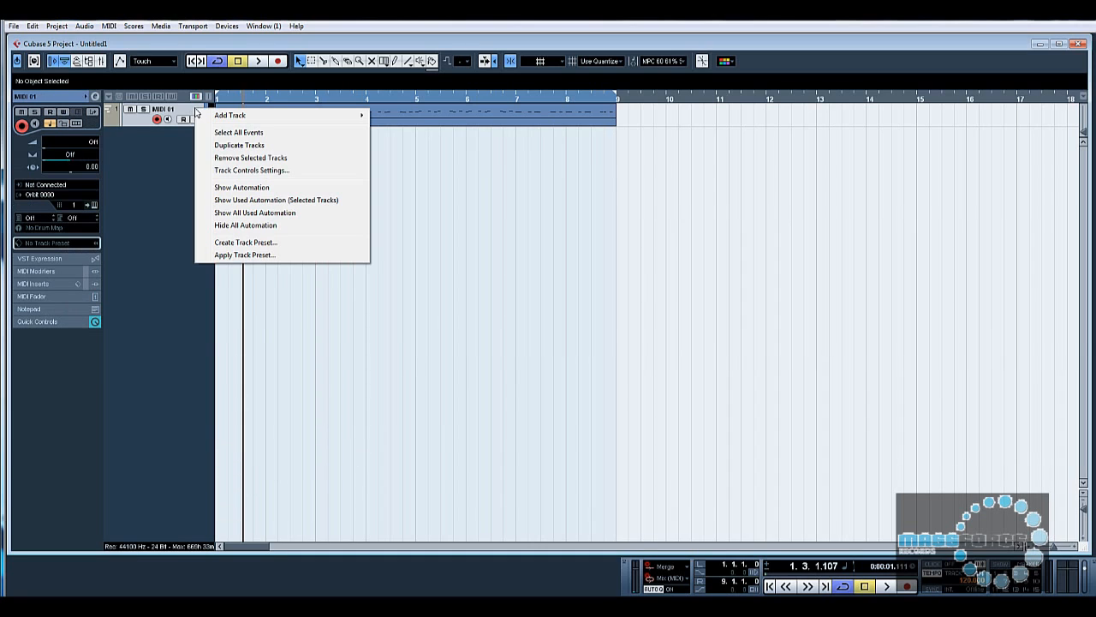
{"action": "left_click", "coordinate": [240, 144]}
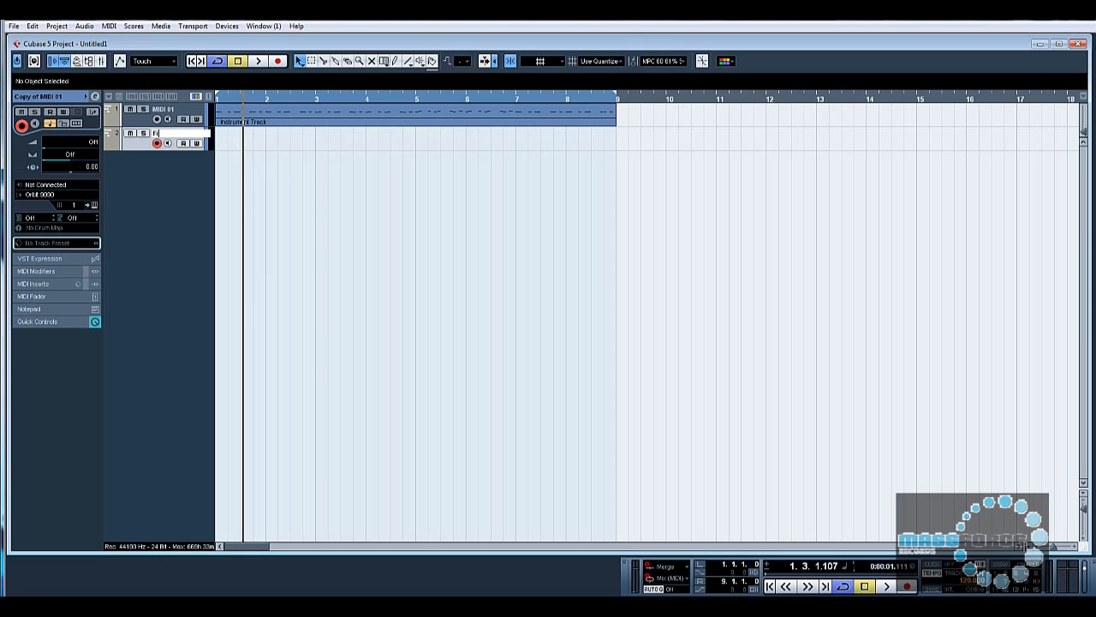
{"action": "type", "text": "Filter cutoff"}
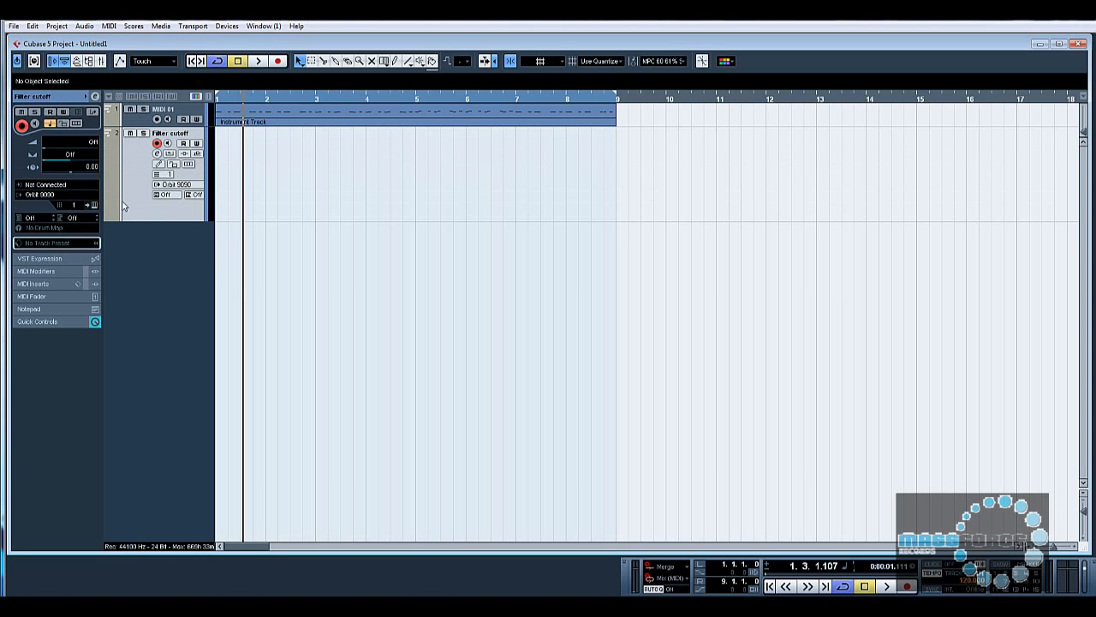
{"action": "mouse_move", "coordinate": [45, 185]}
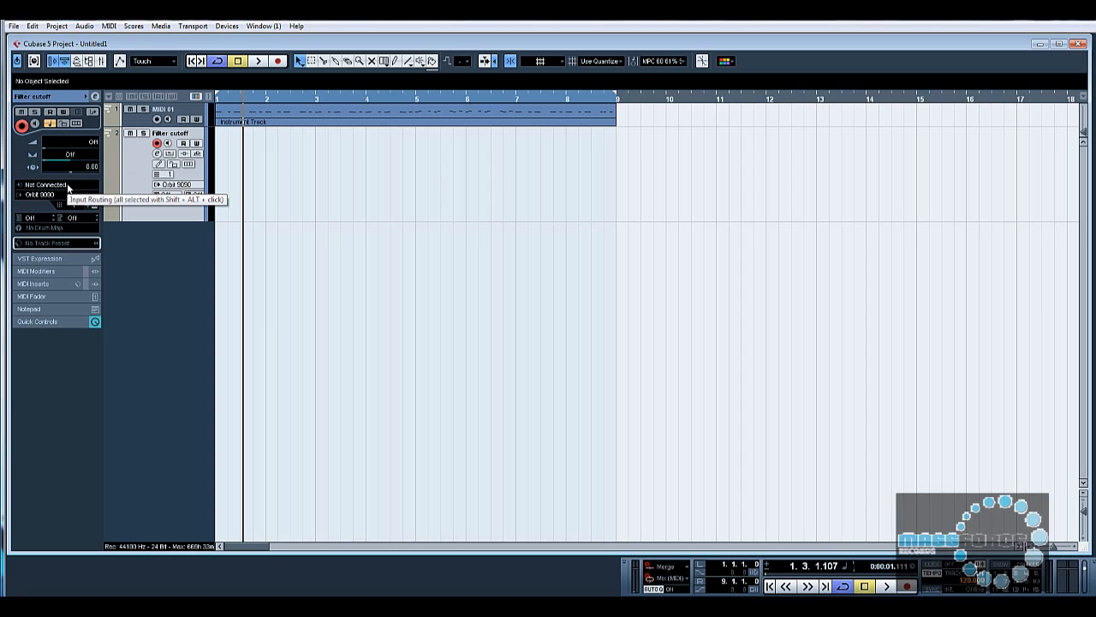
{"action": "left_click", "coordinate": [46, 185]}
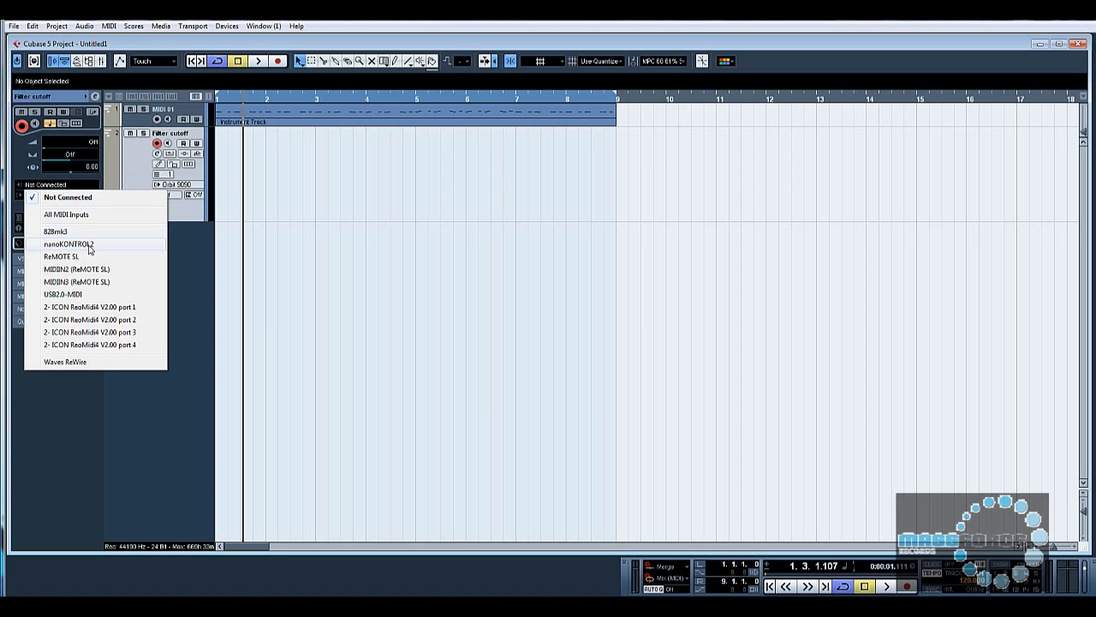
{"action": "mouse_move", "coordinate": [77, 215]}
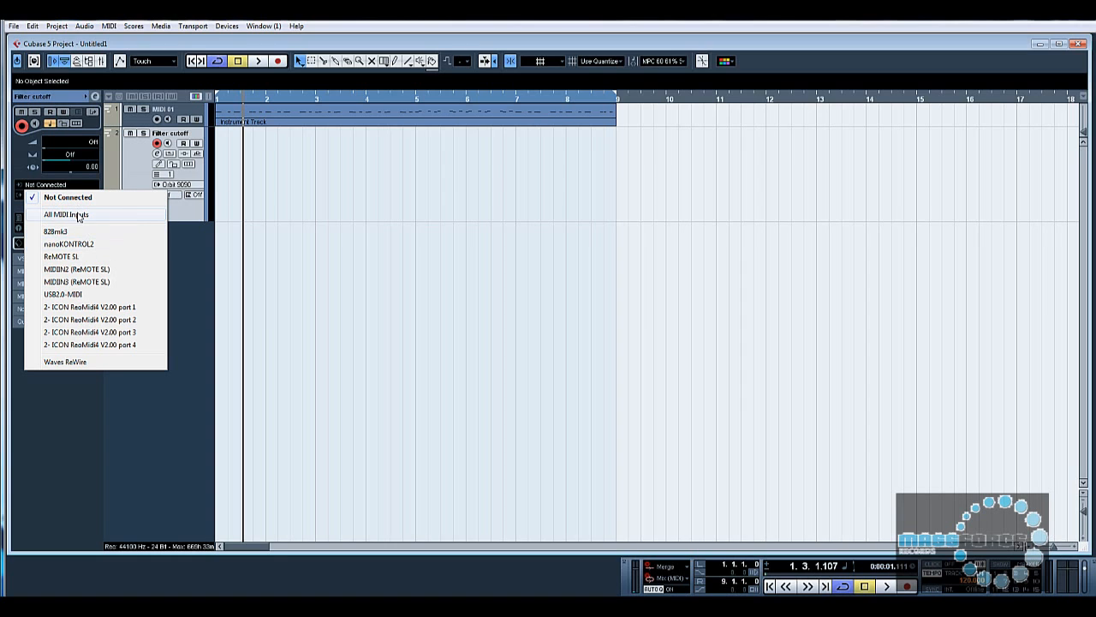
{"action": "left_click", "coordinate": [65, 214]}
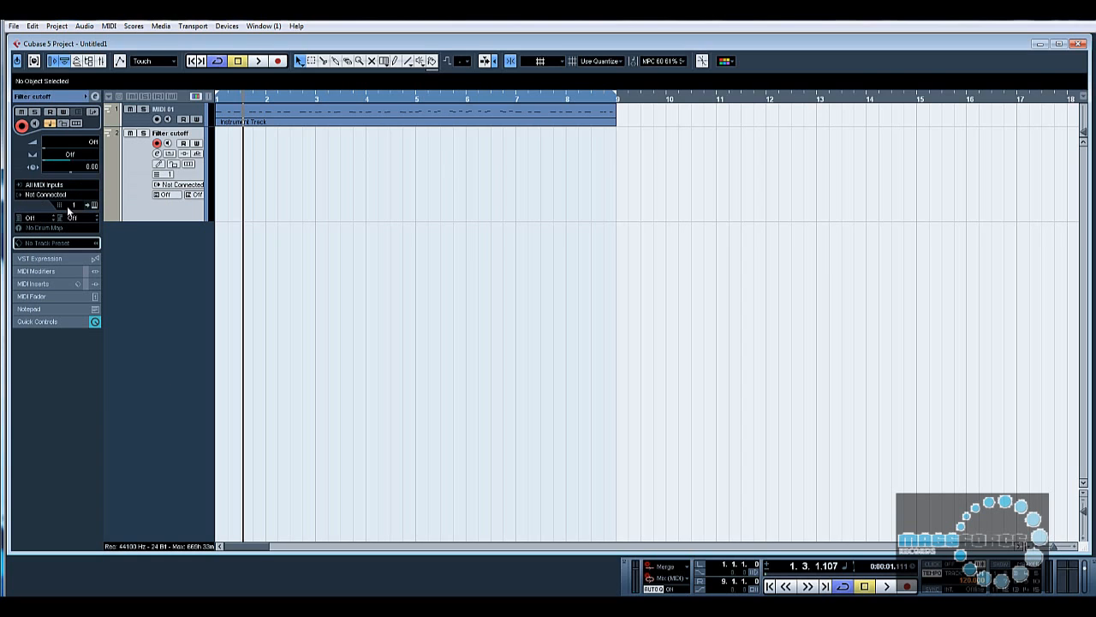
{"action": "mouse_move", "coordinate": [45, 196]}
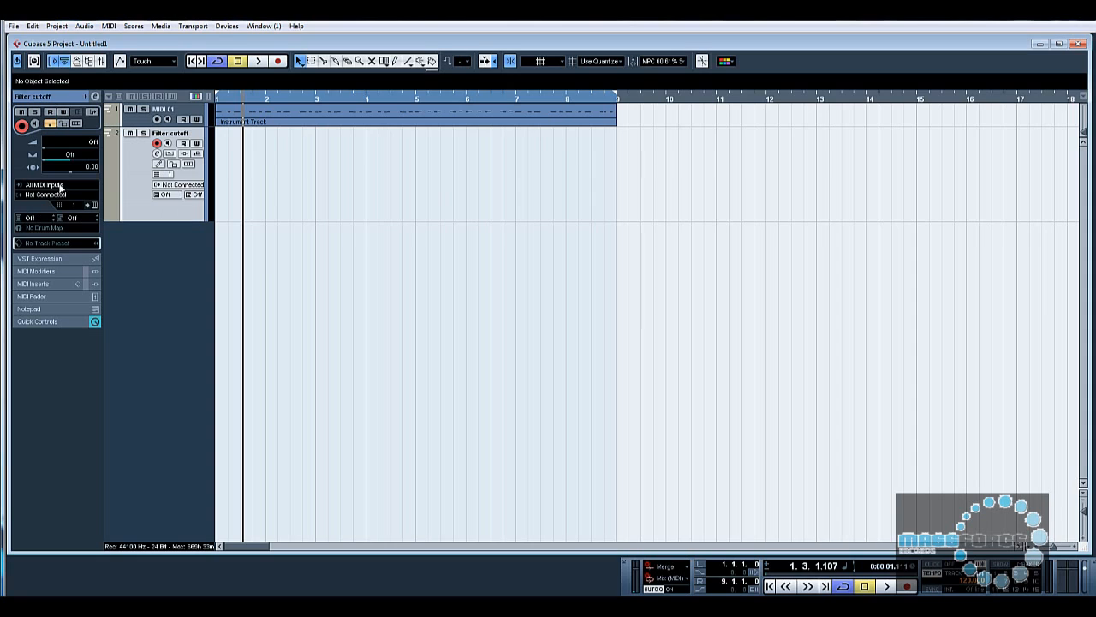
{"action": "mouse_move", "coordinate": [48, 188]}
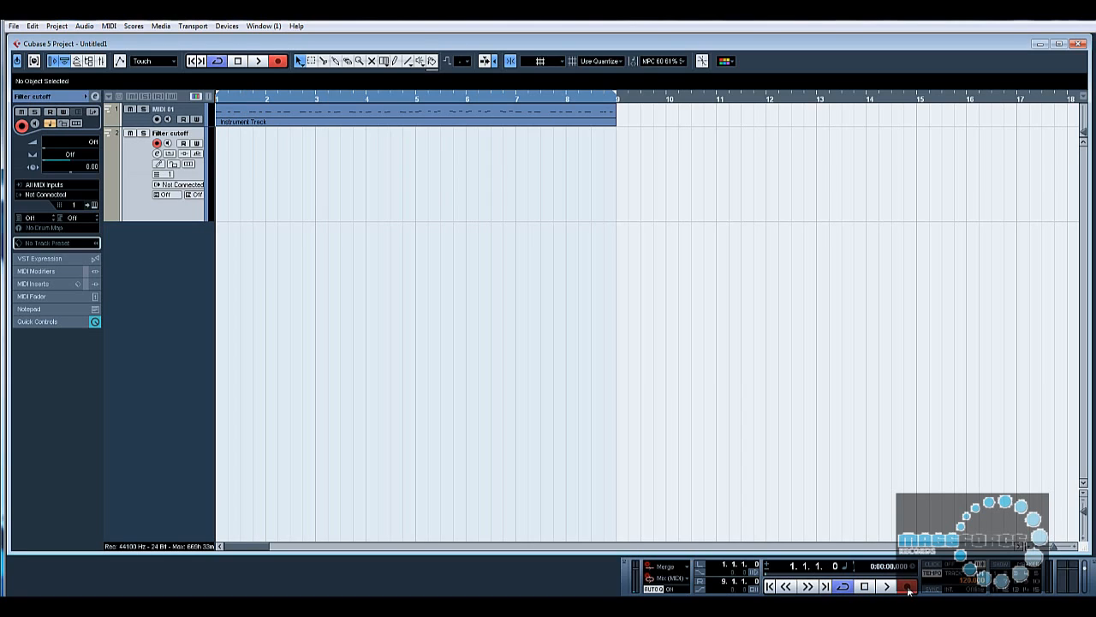
{"action": "mouse_move", "coordinate": [446, 306]}
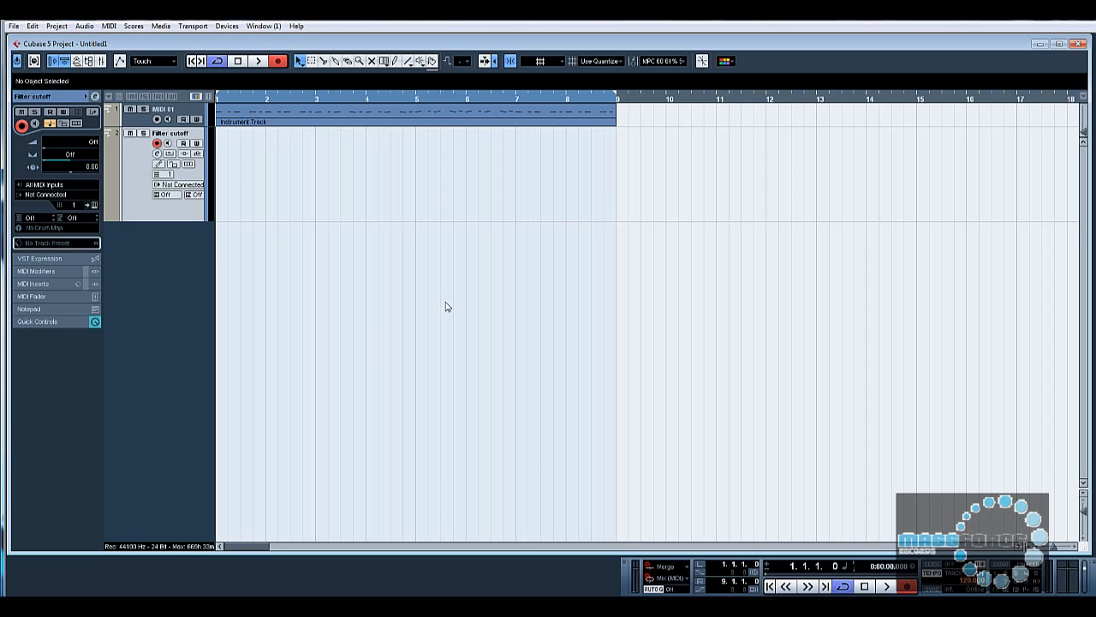
Record the Virus cutoff sweep as a MIDI part and open it in the MIDI editor
{"action": "left_click", "coordinate": [864, 586]}
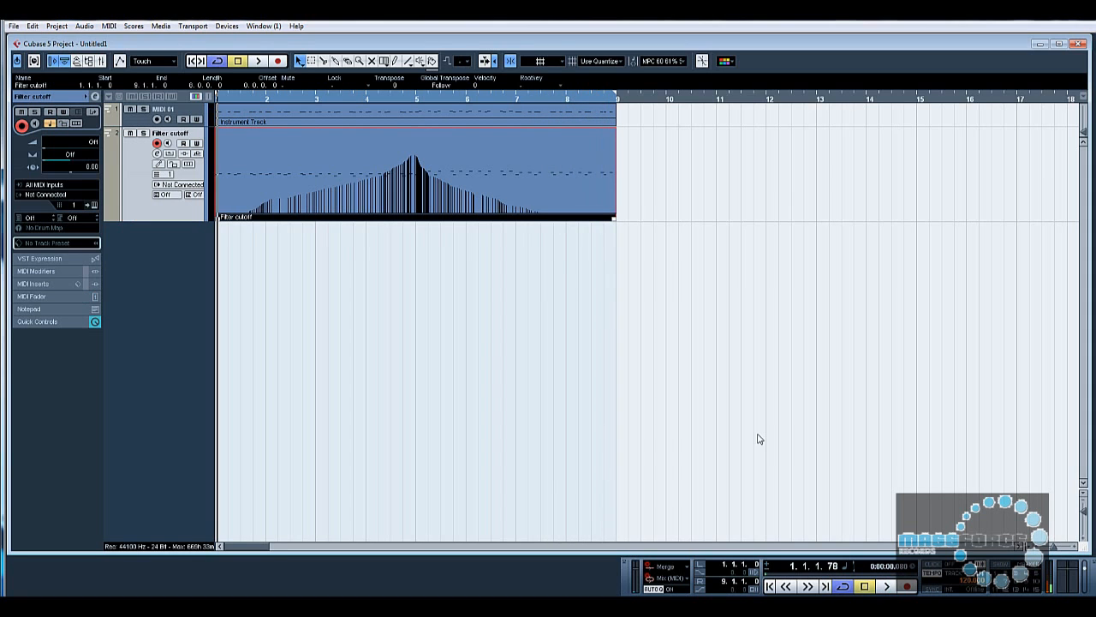
{"action": "double_click", "coordinate": [411, 168]}
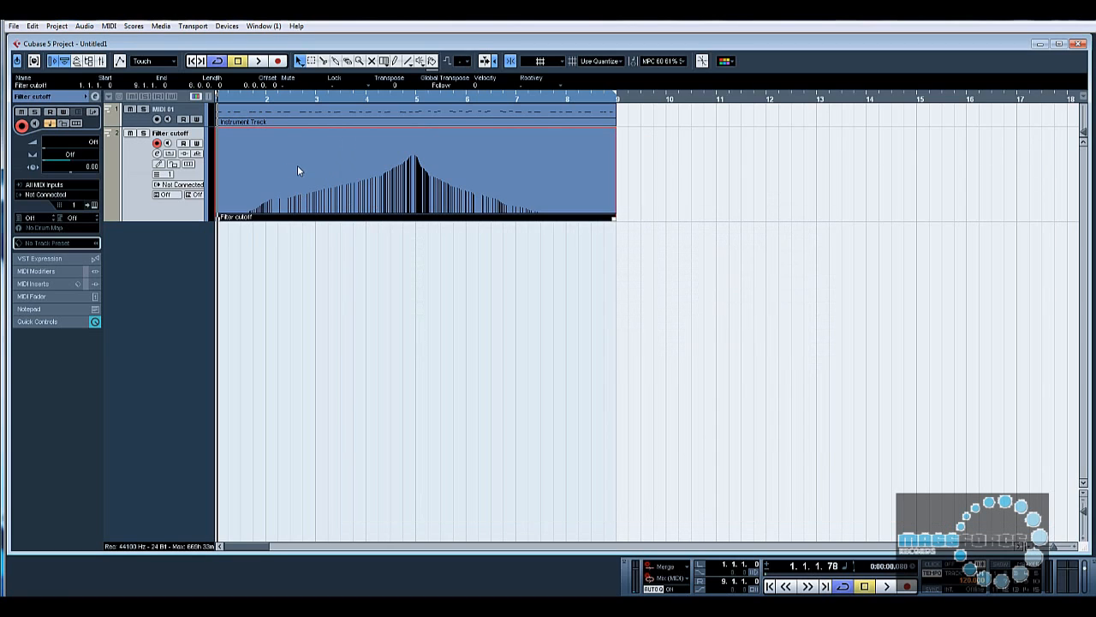
{"action": "mouse_move", "coordinate": [276, 204]}
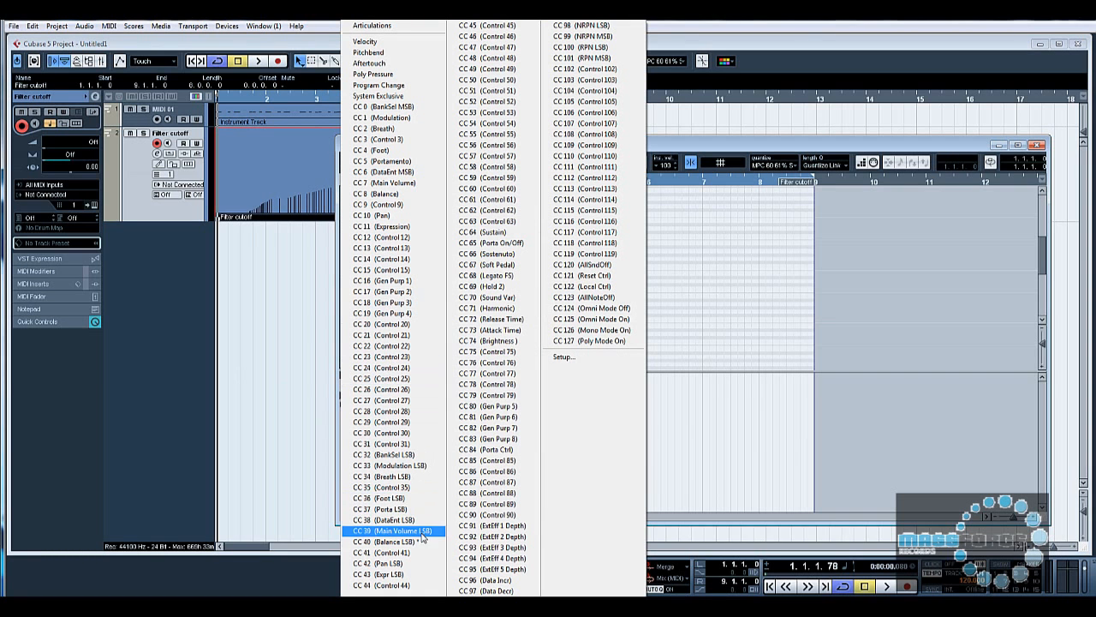
Show the recorded cutoff CC in the controller lane, inspect the curve, and close the Key Editor
{"action": "left_click", "coordinate": [394, 531]}
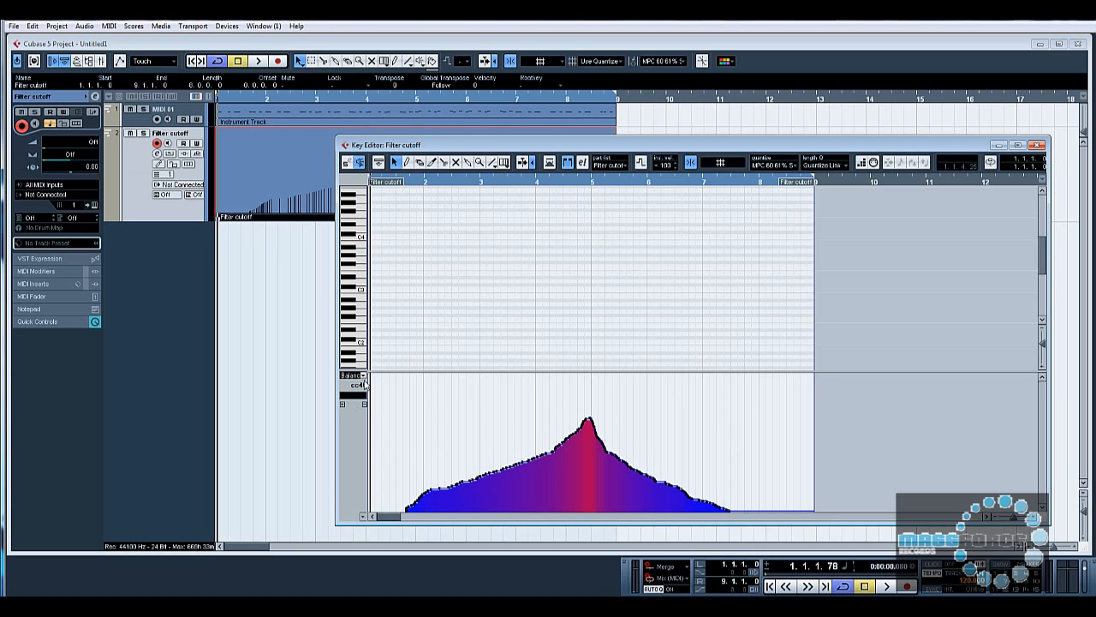
{"action": "left_click", "coordinate": [360, 383]}
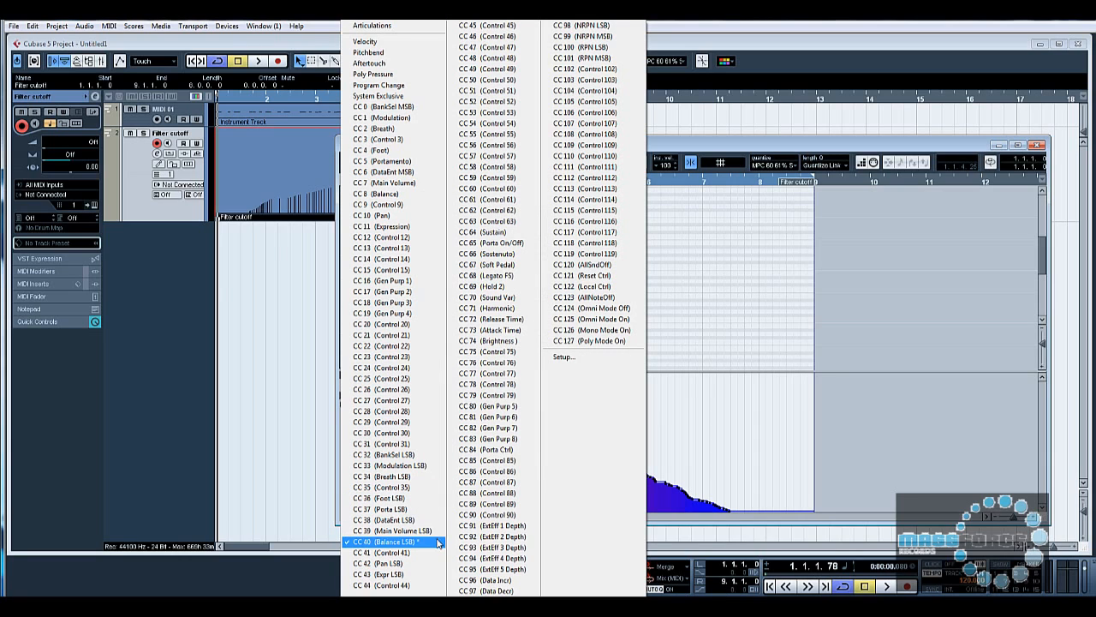
{"action": "left_click", "coordinate": [387, 542]}
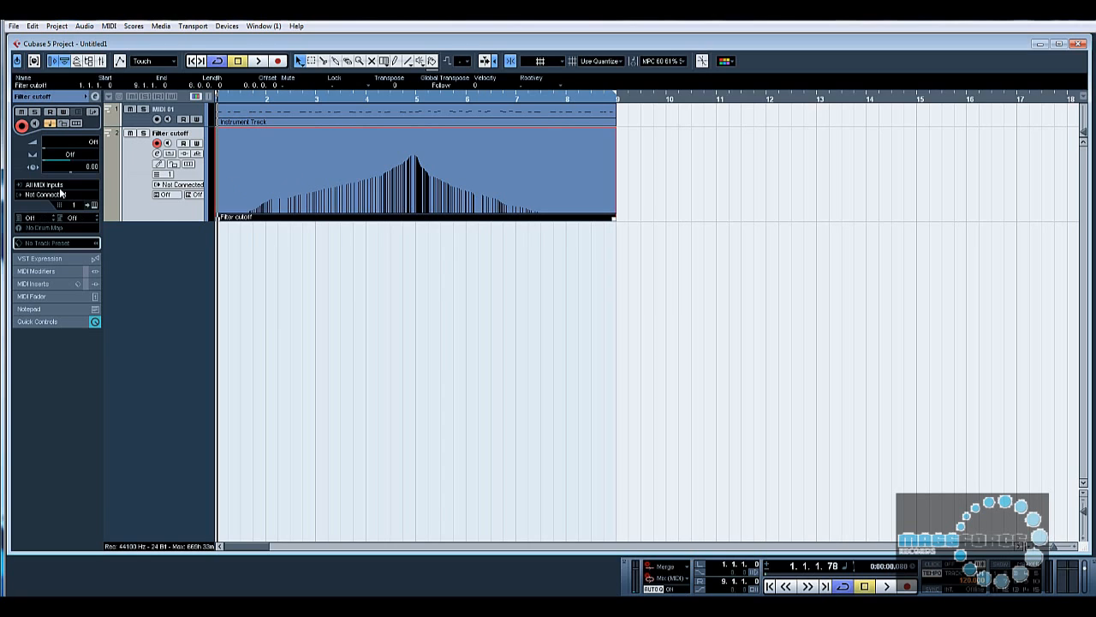
Route the Filter cutoff track's MIDI output to the Access Virus in the Inspector
{"action": "left_click", "coordinate": [43, 193]}
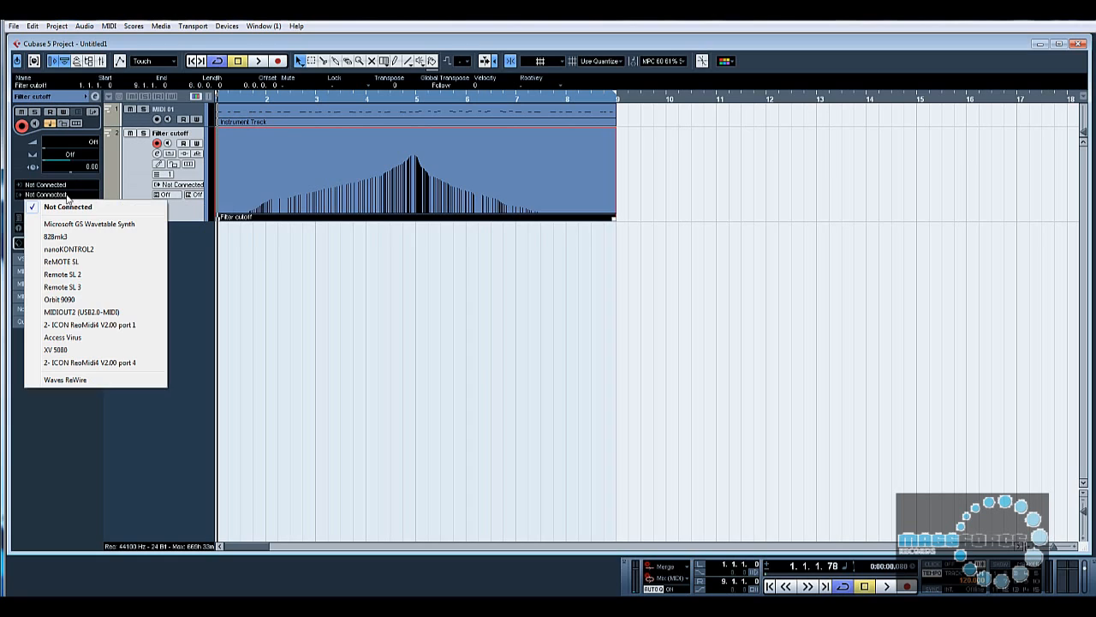
{"action": "mouse_move", "coordinate": [89, 336]}
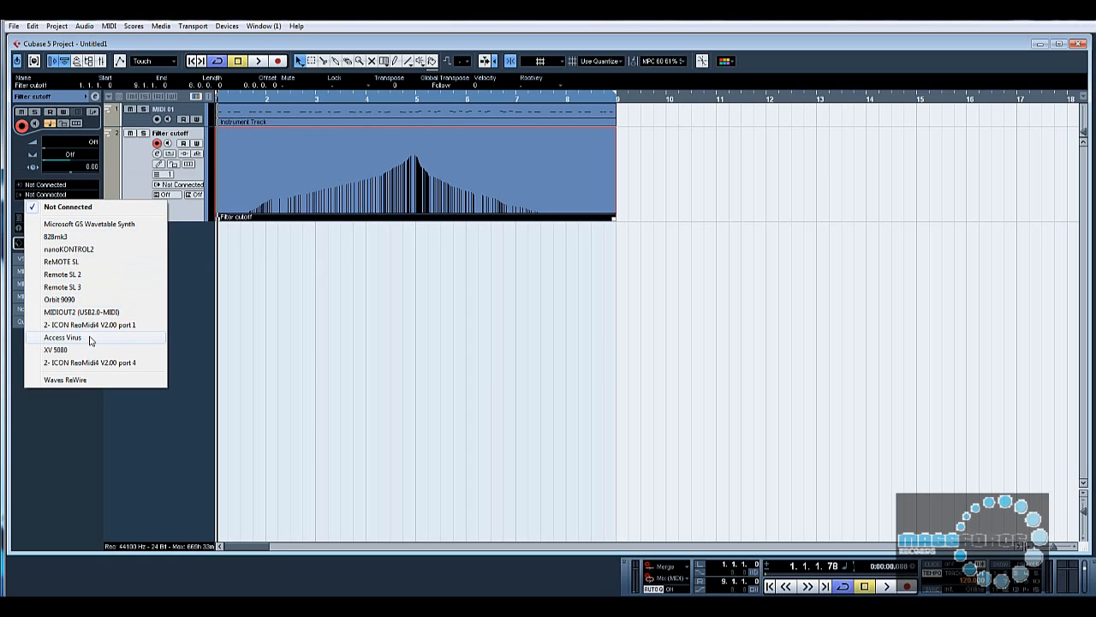
{"action": "left_click", "coordinate": [61, 336]}
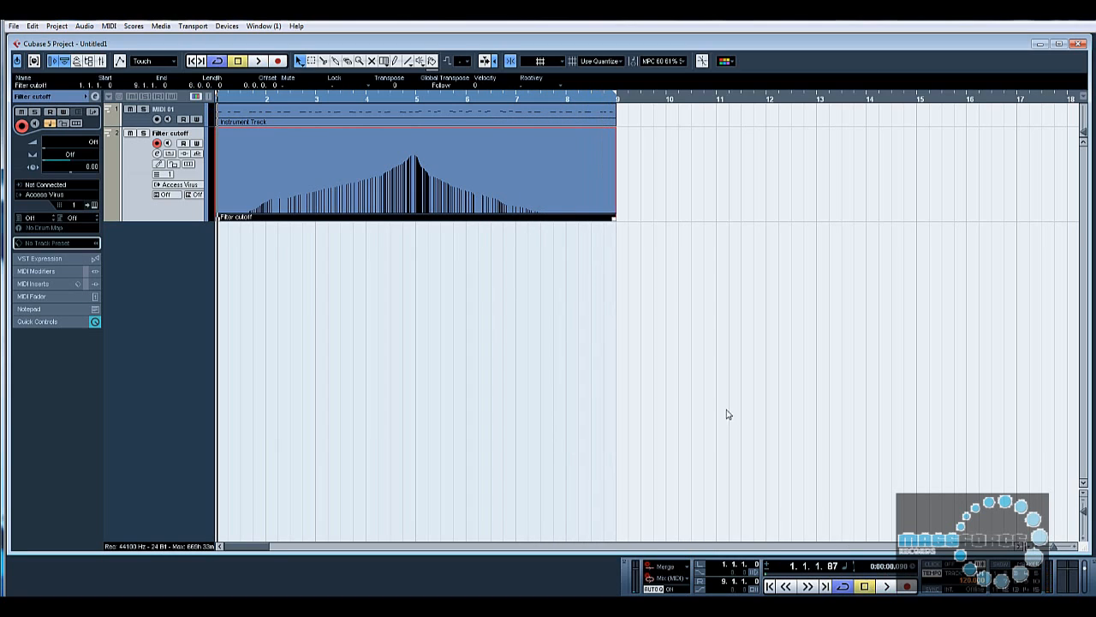
{"action": "mouse_move", "coordinate": [332, 230]}
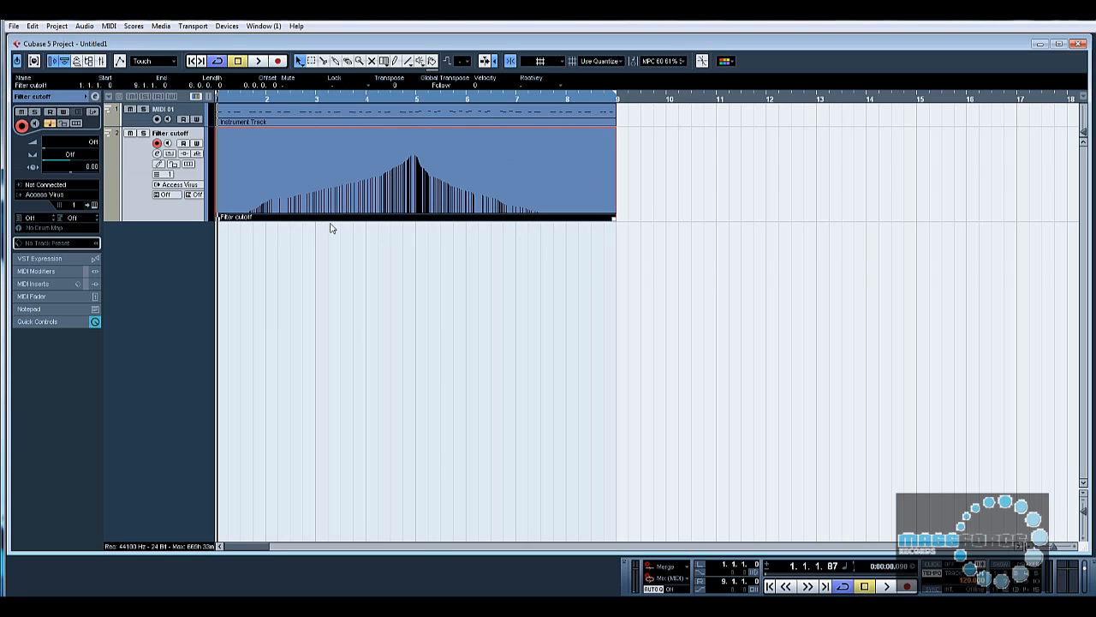
{"action": "mouse_move", "coordinate": [551, 178]}
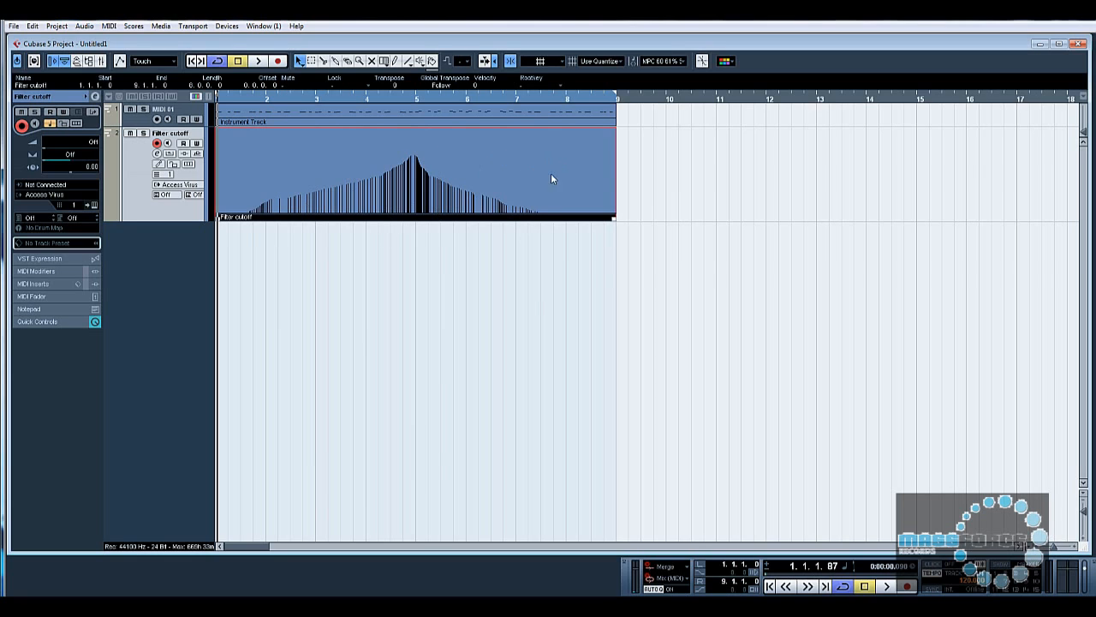
{"action": "mouse_move", "coordinate": [517, 180]}
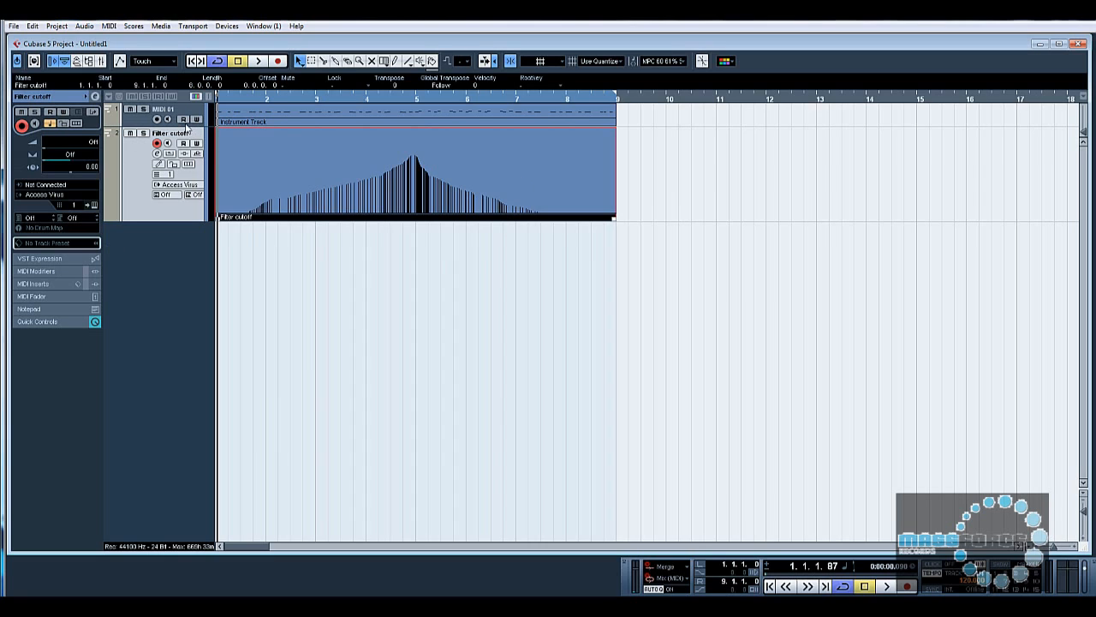
{"action": "mouse_move", "coordinate": [349, 131]}
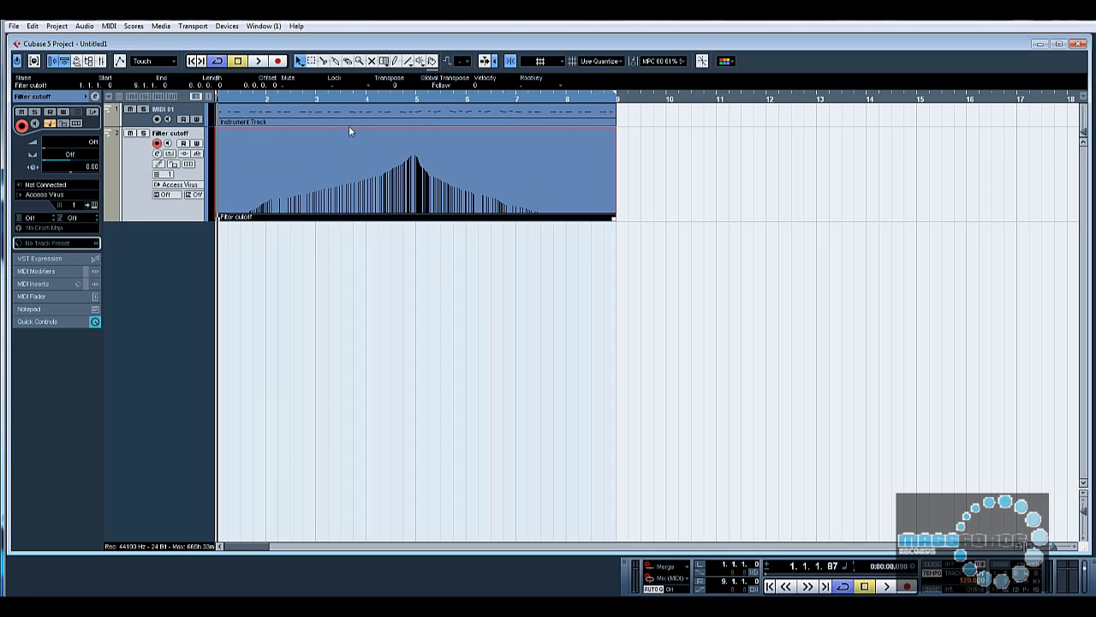
{"action": "mouse_move", "coordinate": [466, 270]}
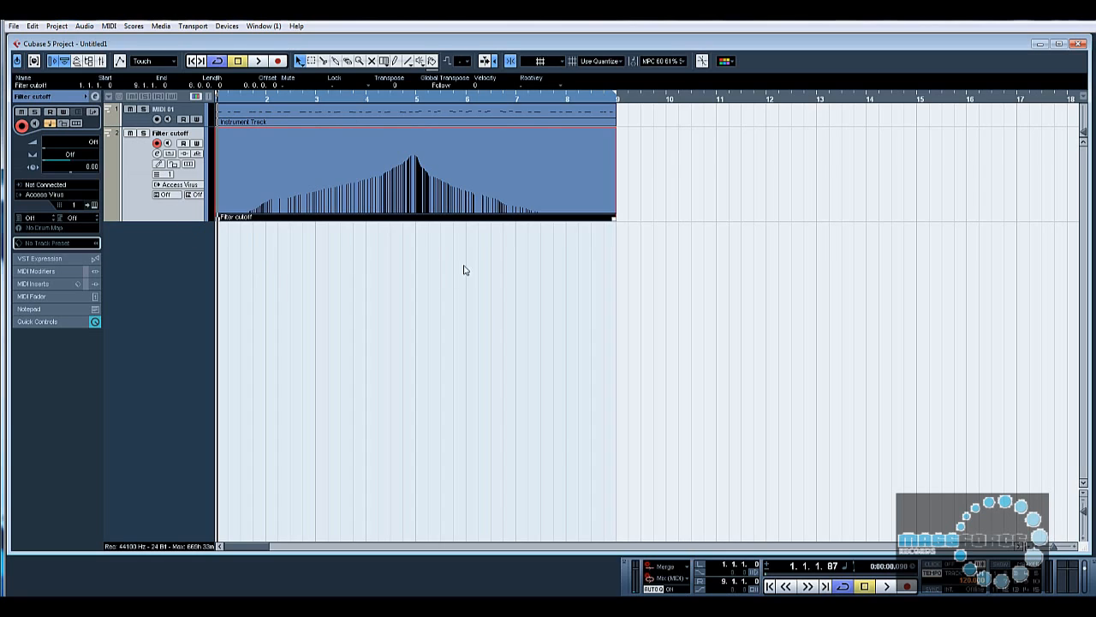
{"action": "mouse_move", "coordinate": [514, 250]}
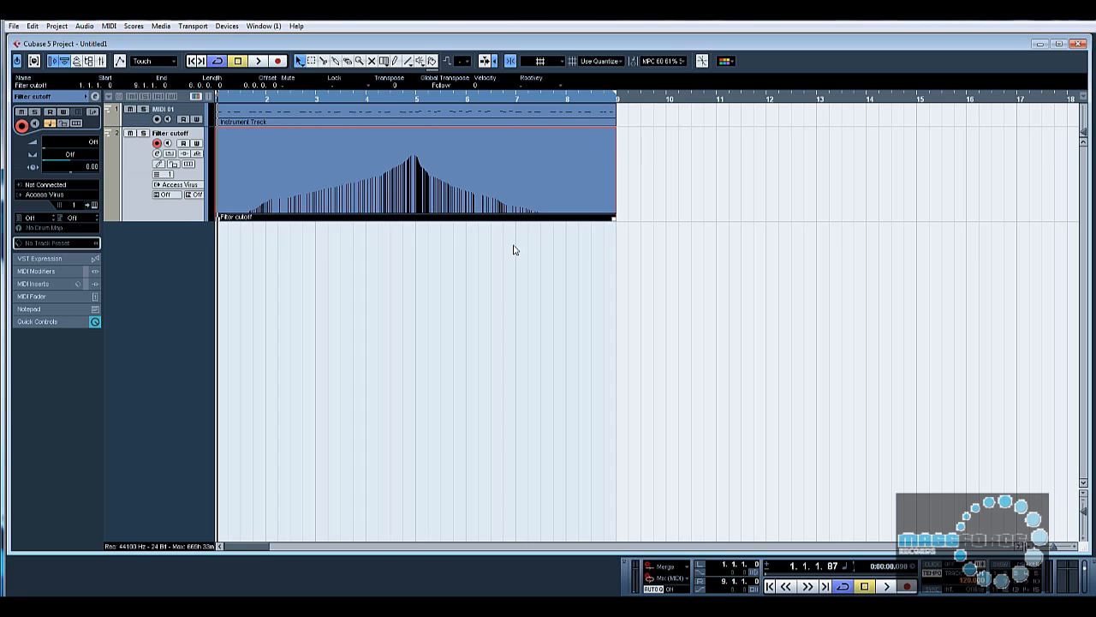
{"action": "mouse_move", "coordinate": [394, 195]}
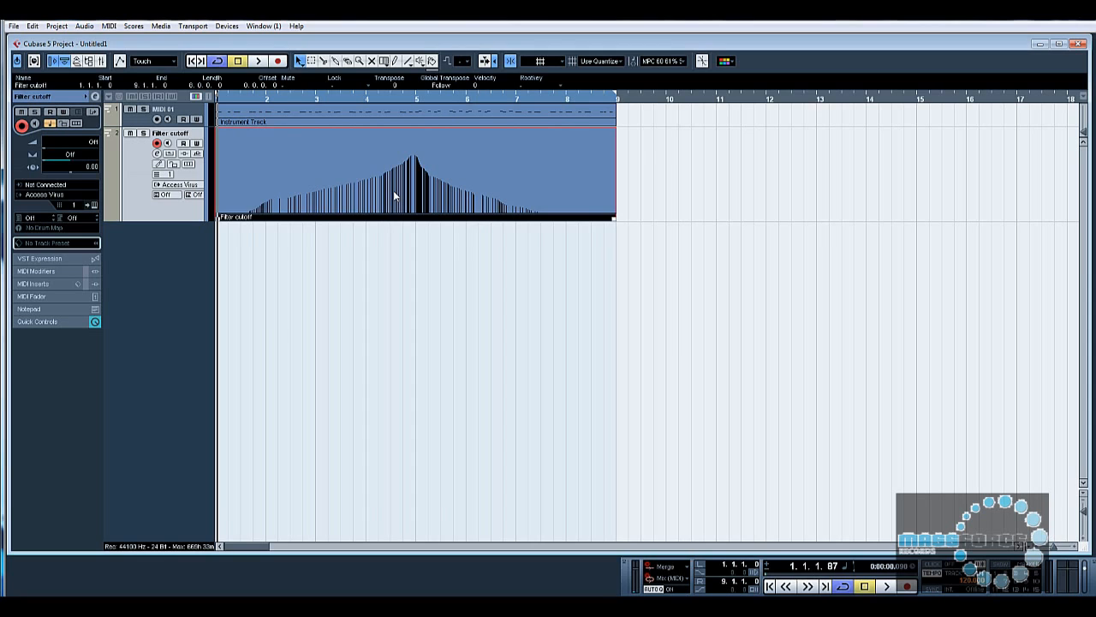
{"action": "mouse_move", "coordinate": [755, 168]}
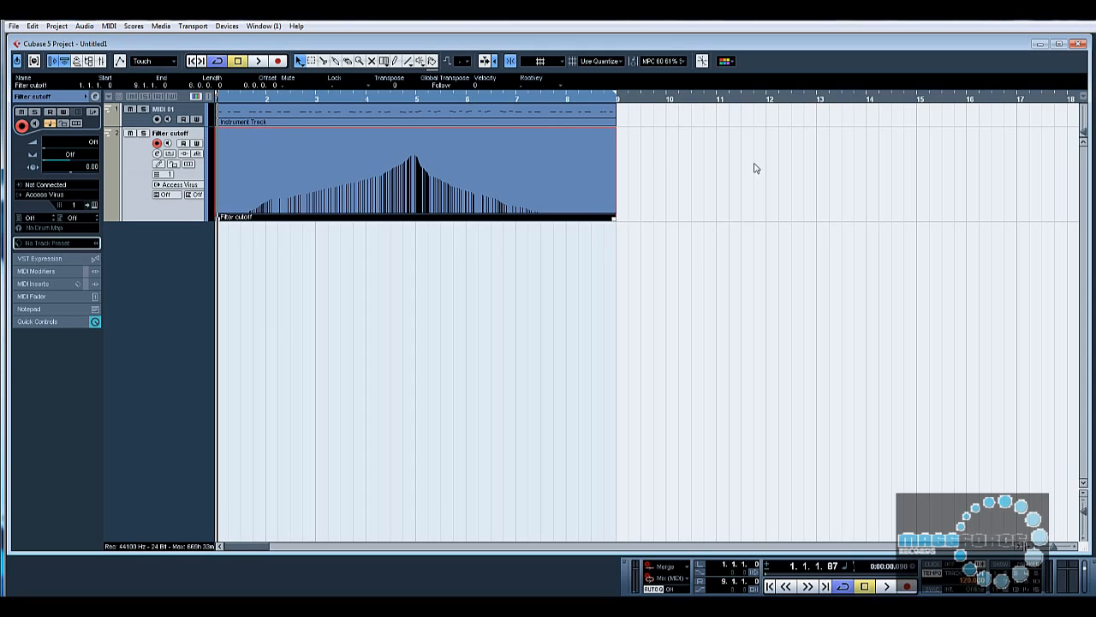